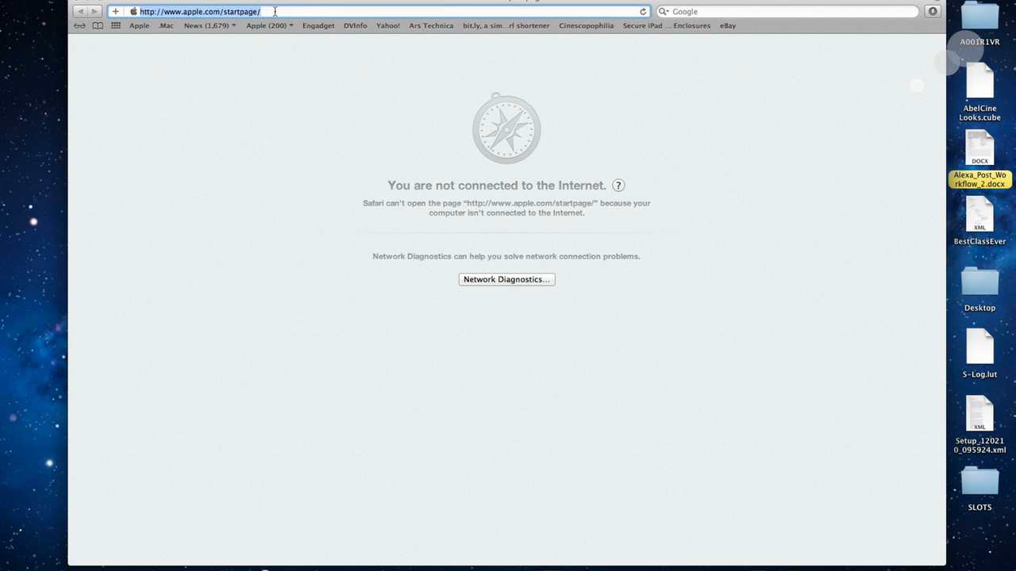
Step: Load the recorder's page at 192.168.0.1 in Safari's address bar
text(19lights.com/)
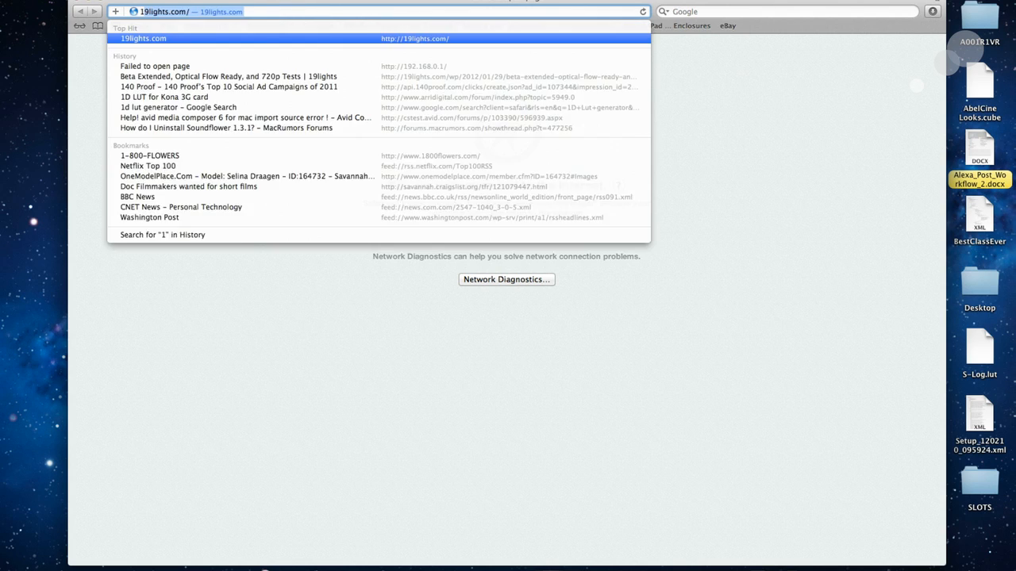
text(192.168.)
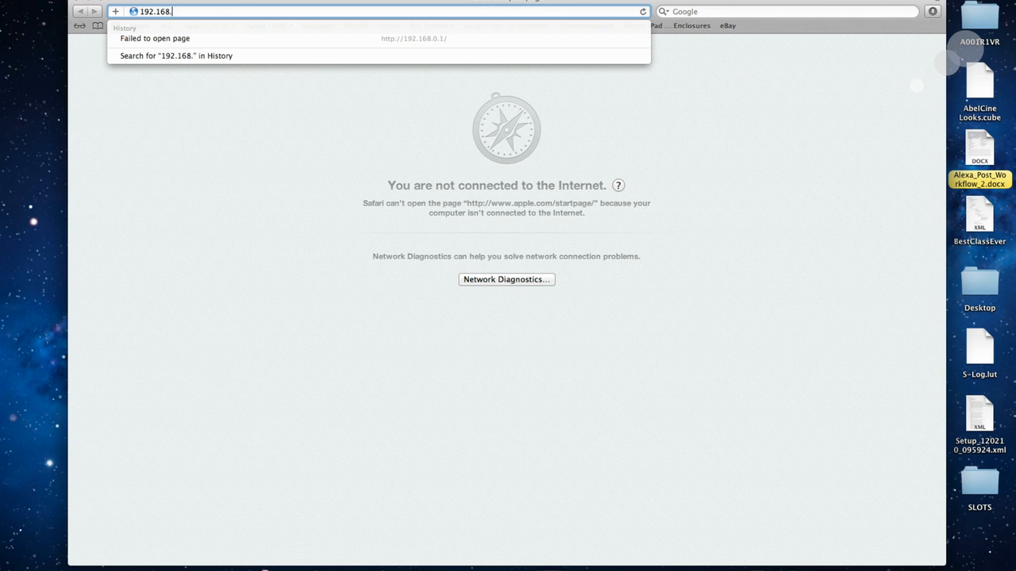
text(0.1/)
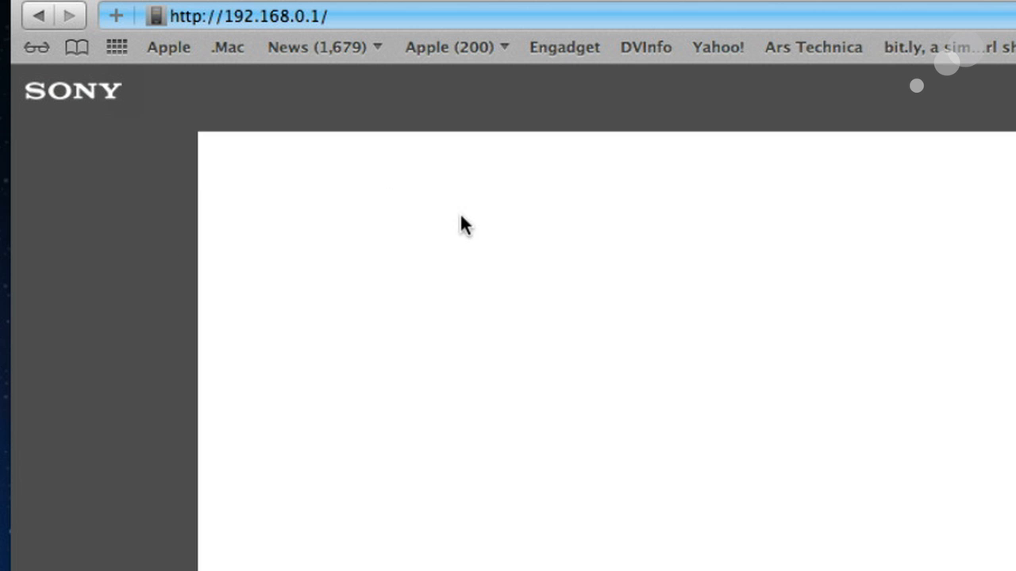
mouse_move(333, 76)
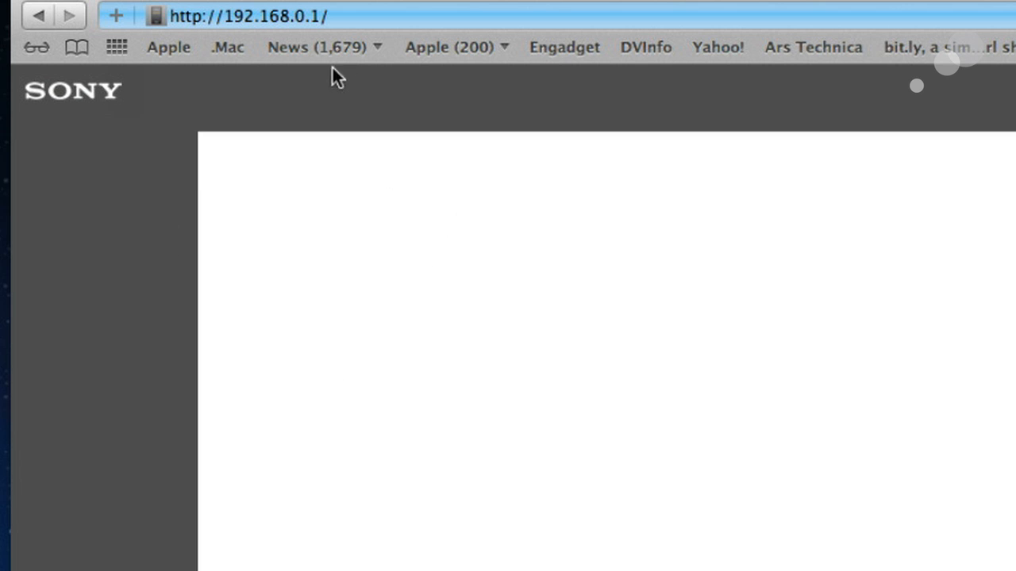
mouse_move(376, 359)
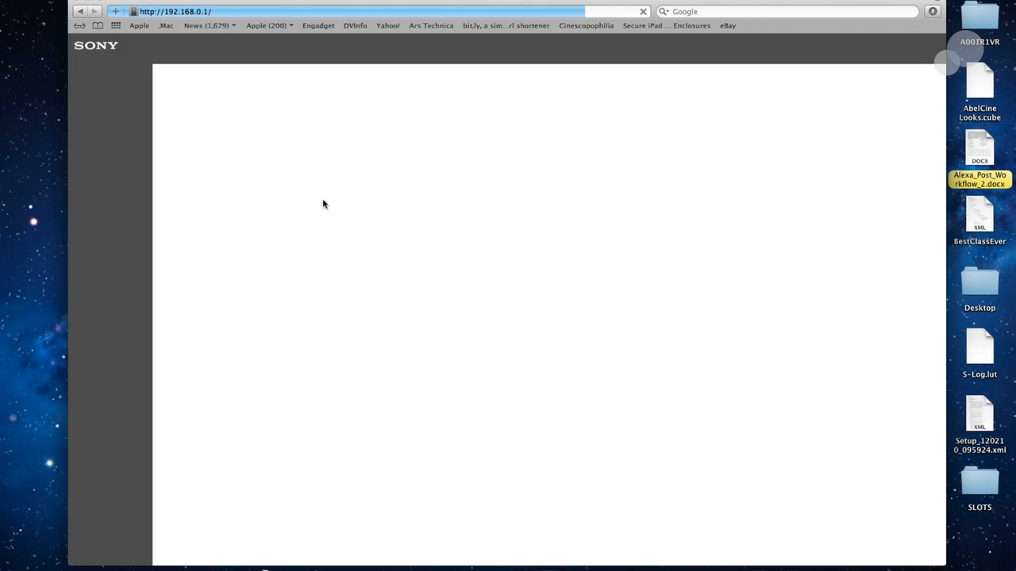
mouse_move(374, 241)
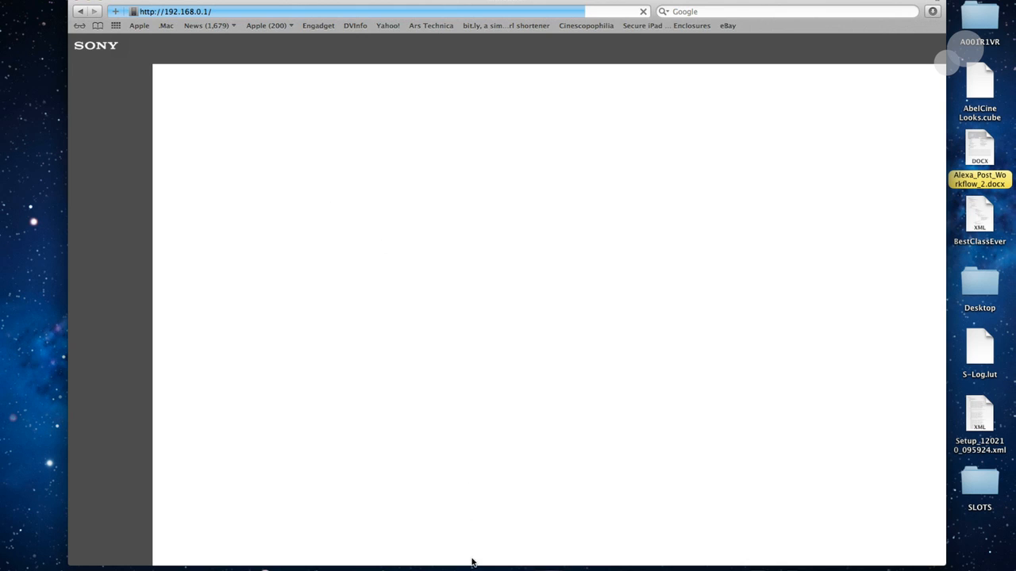
mouse_move(482, 563)
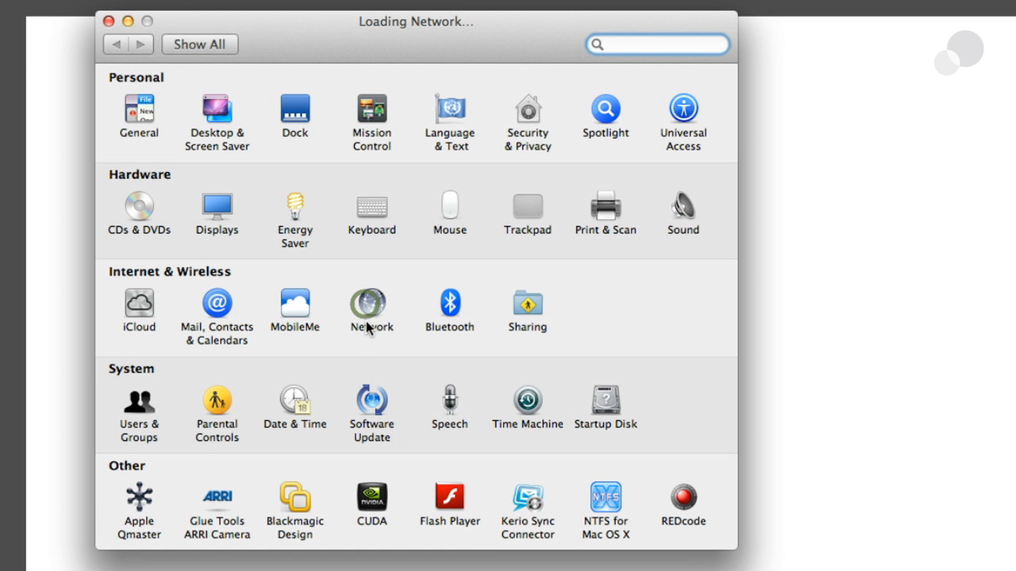
Step: Configure Ethernet manually with IP 192.168.0.2, subnet 255.255.255.0, and apply
click(371, 308)
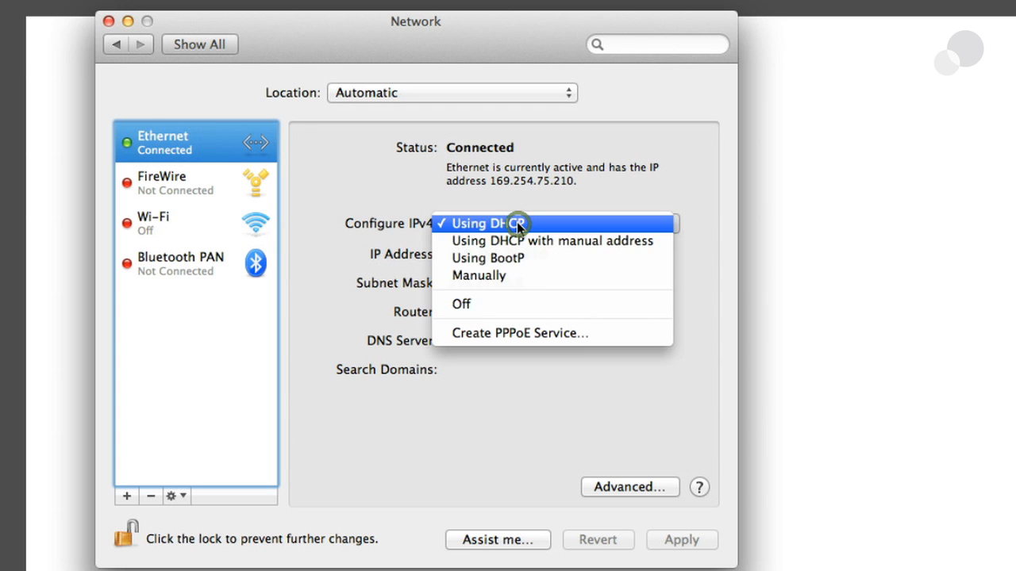
click(478, 275)
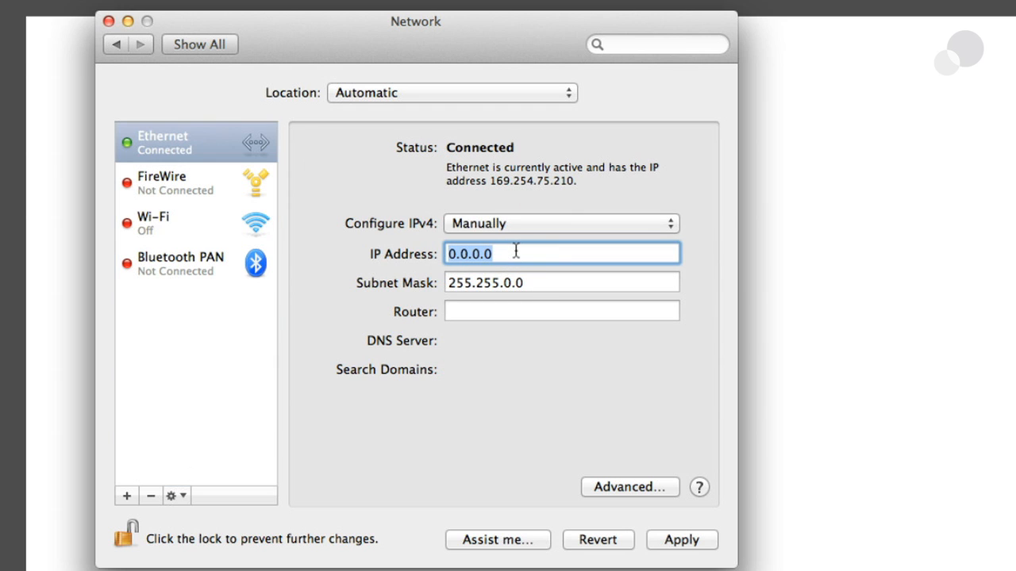
text(192.1)
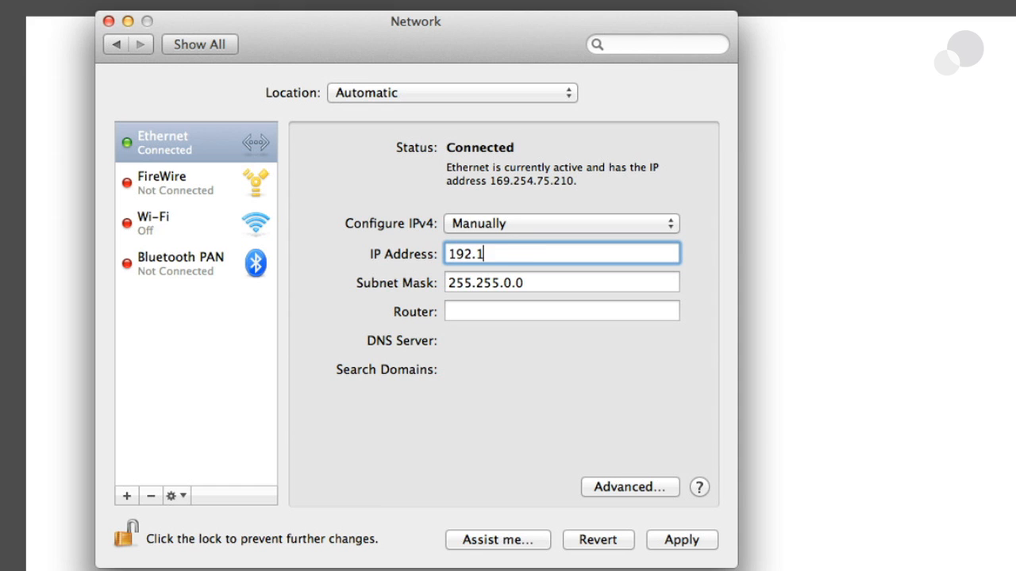
text(68.)
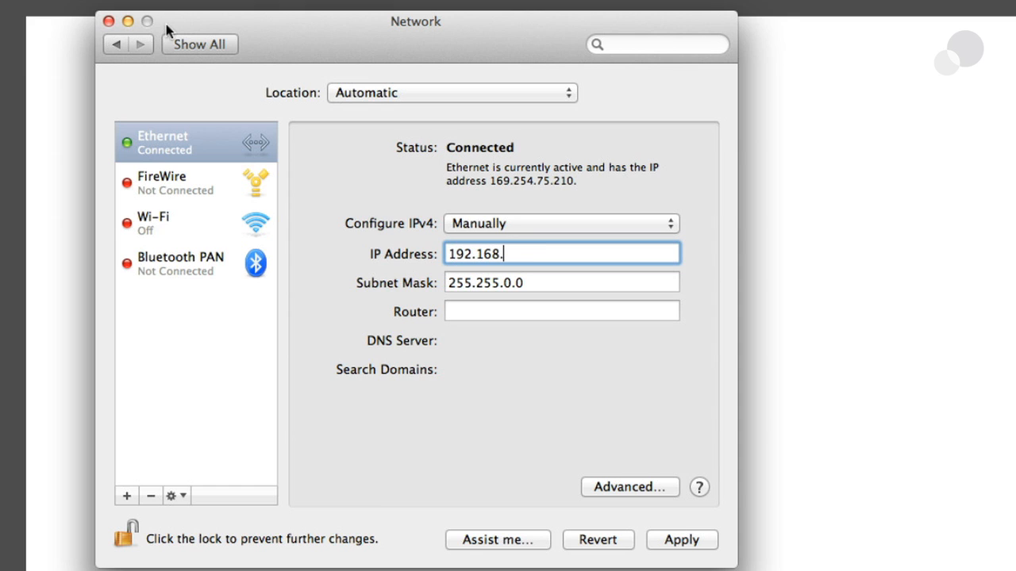
text(0)
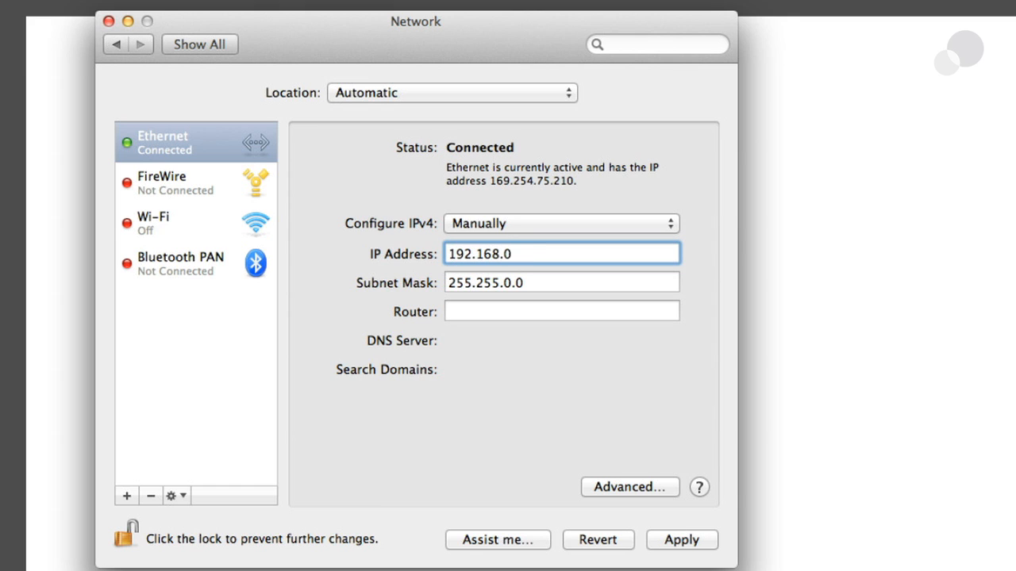
text(.2)
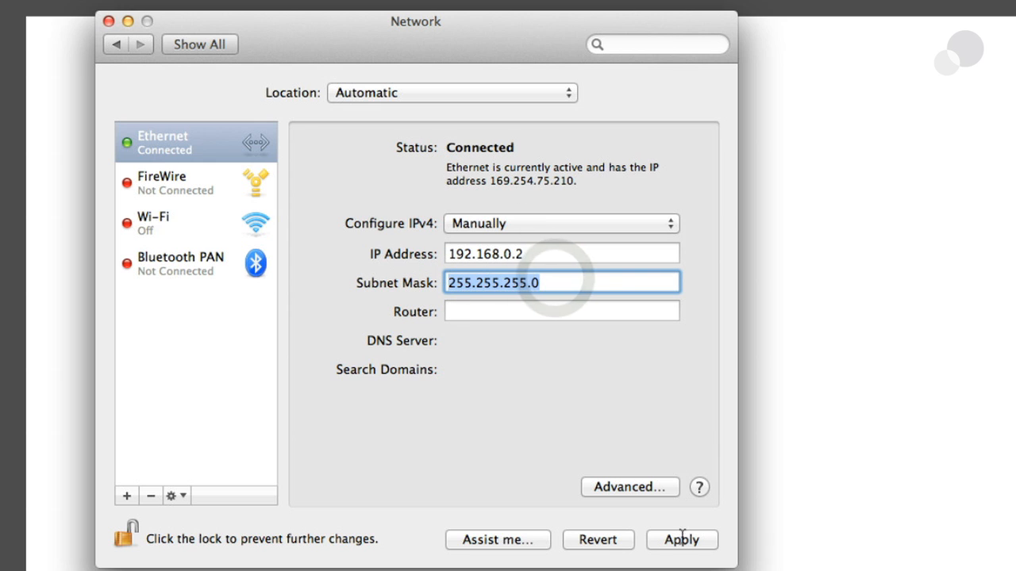
click(681, 540)
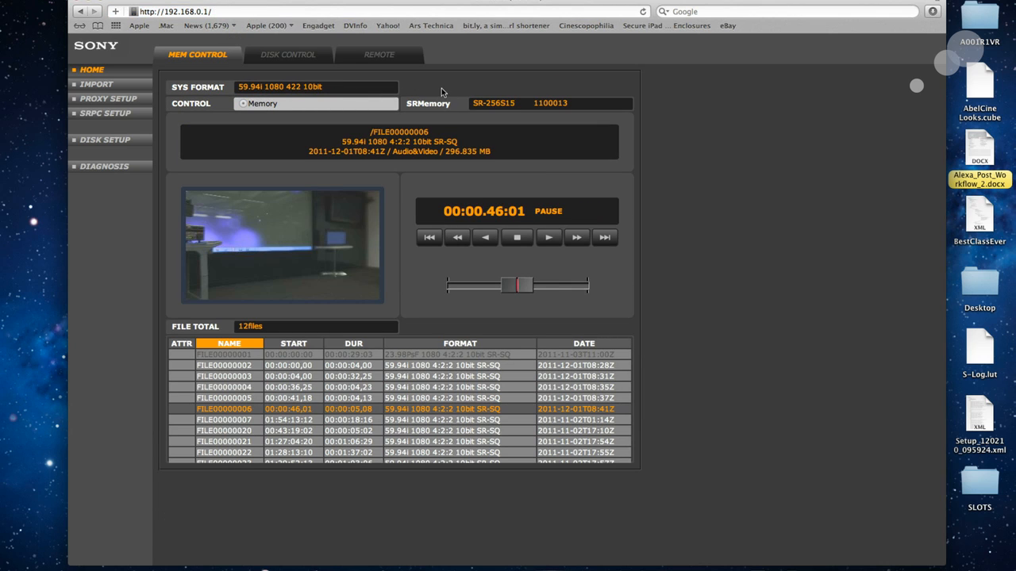
mouse_move(175, 263)
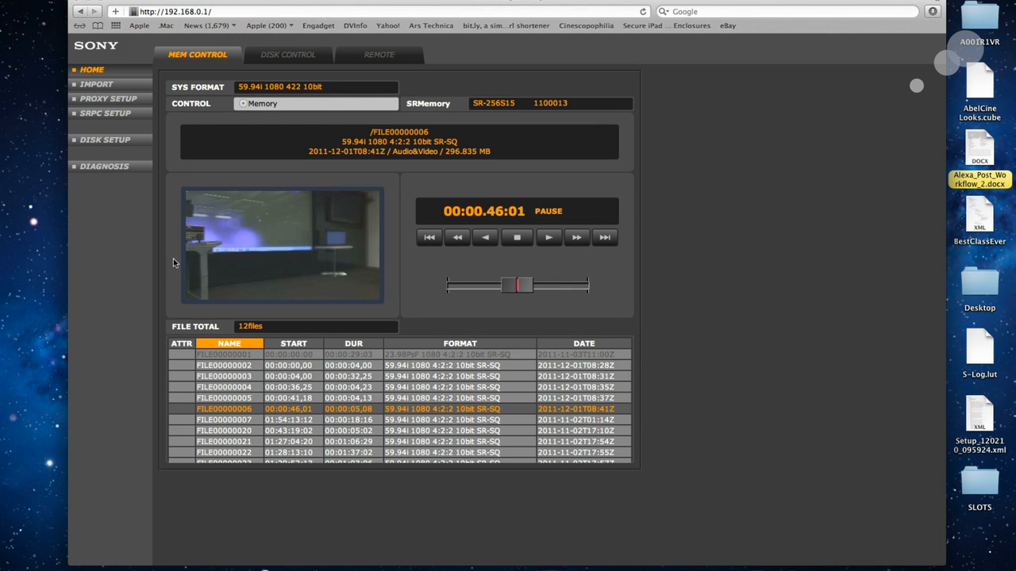
mouse_move(103, 68)
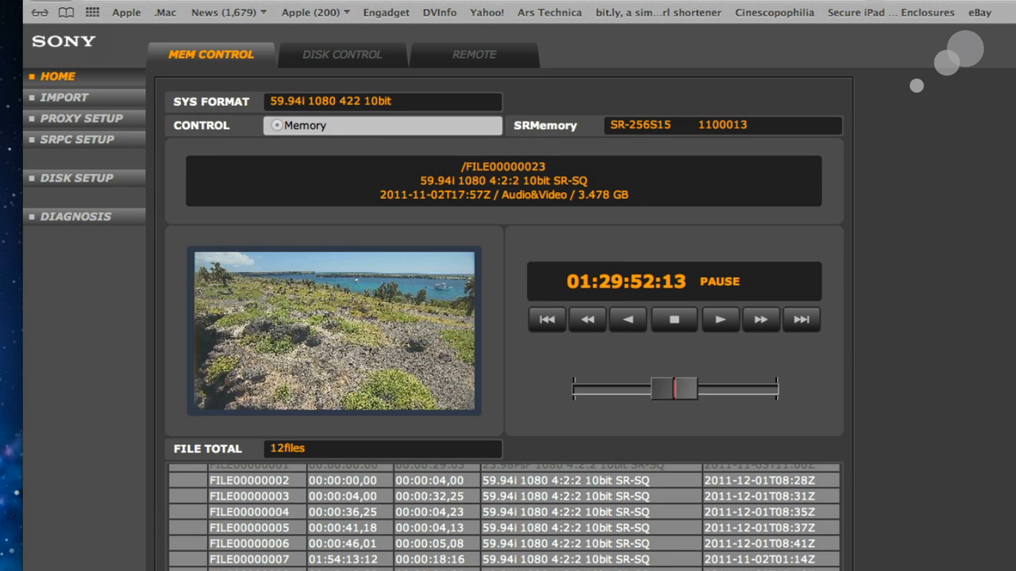
Step: Play and pause FILE00000023 on the home page, then go to the Import page
click(719, 319)
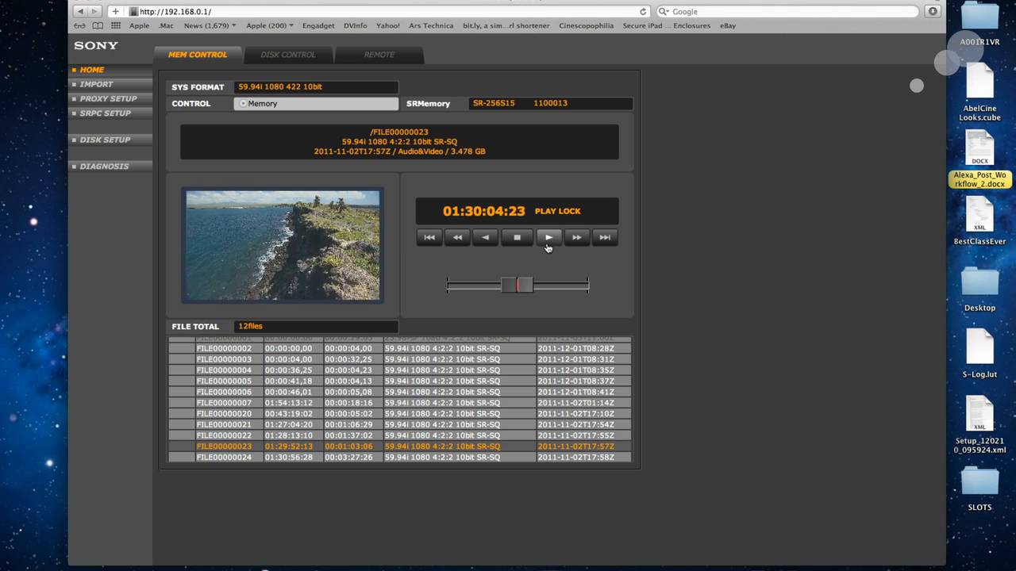
click(548, 237)
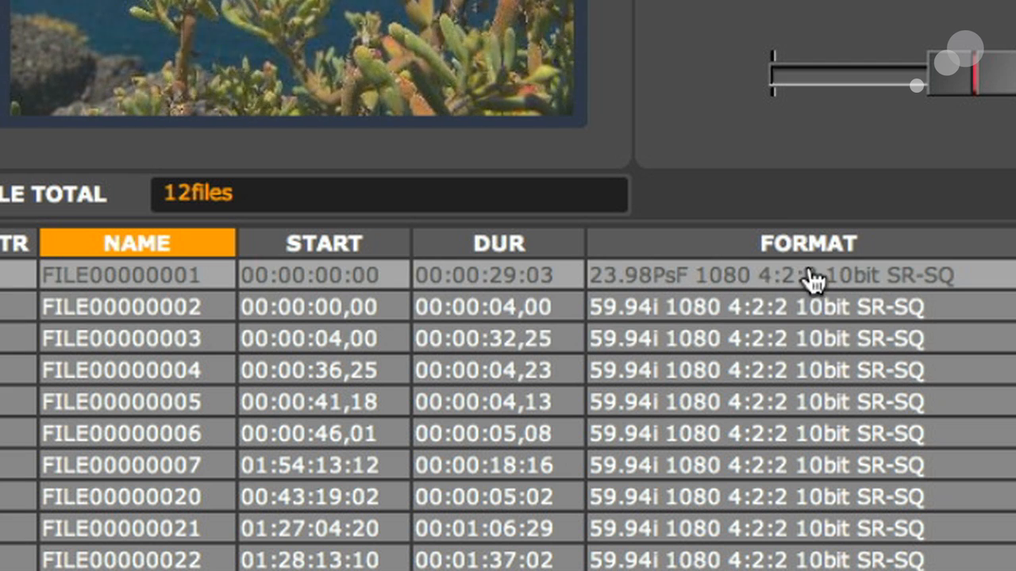
mouse_move(567, 278)
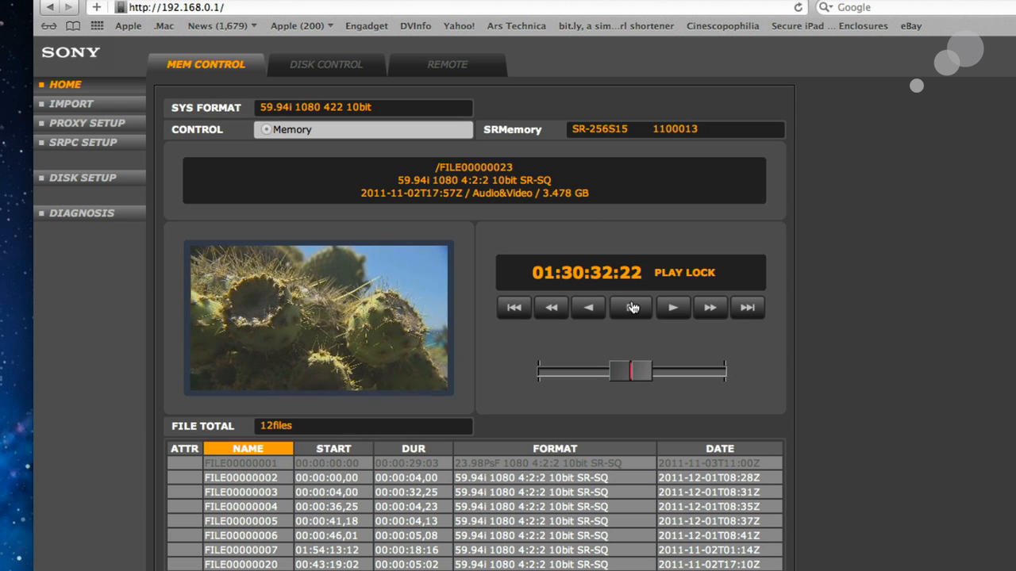
click(630, 307)
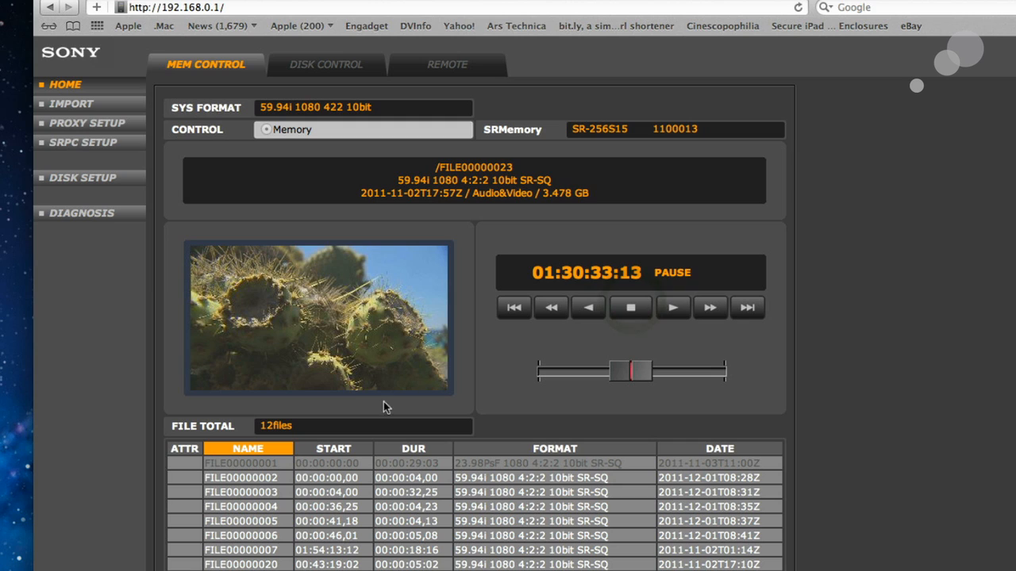
mouse_move(219, 169)
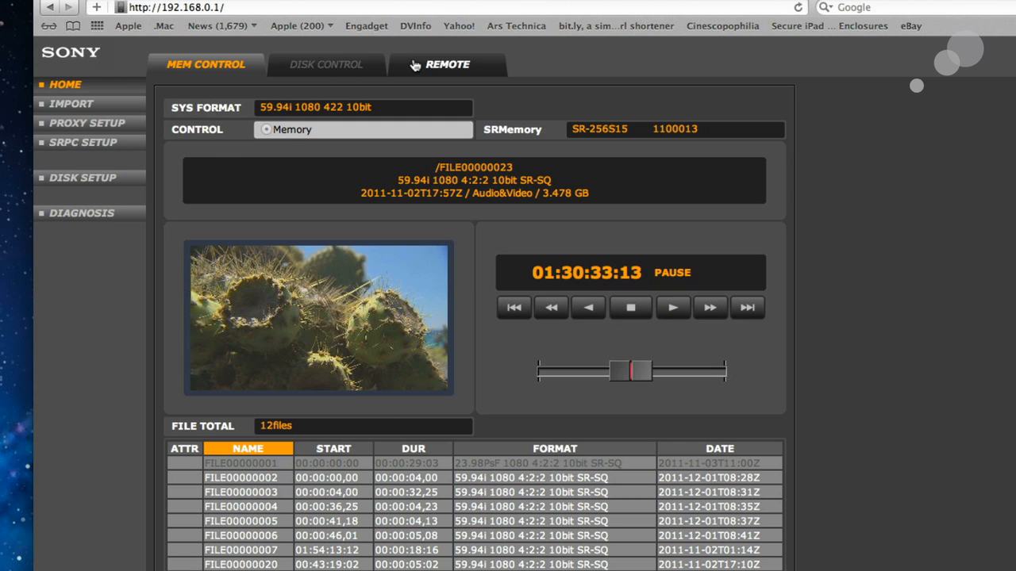
click(71, 103)
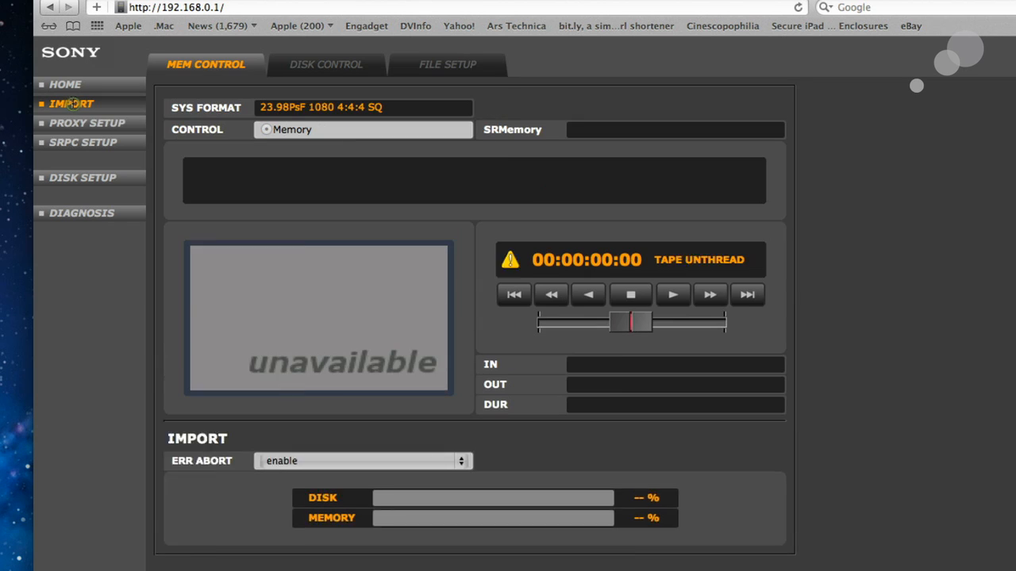
Step: Attempt to import FILE00000002 and dismiss the 'Not Mounted' warning
click(72, 104)
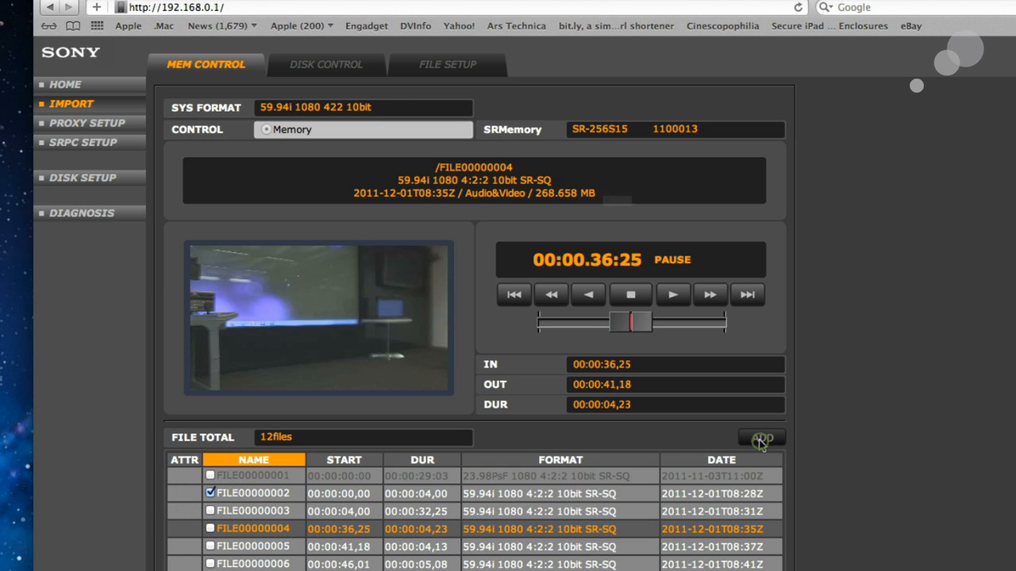
click(760, 439)
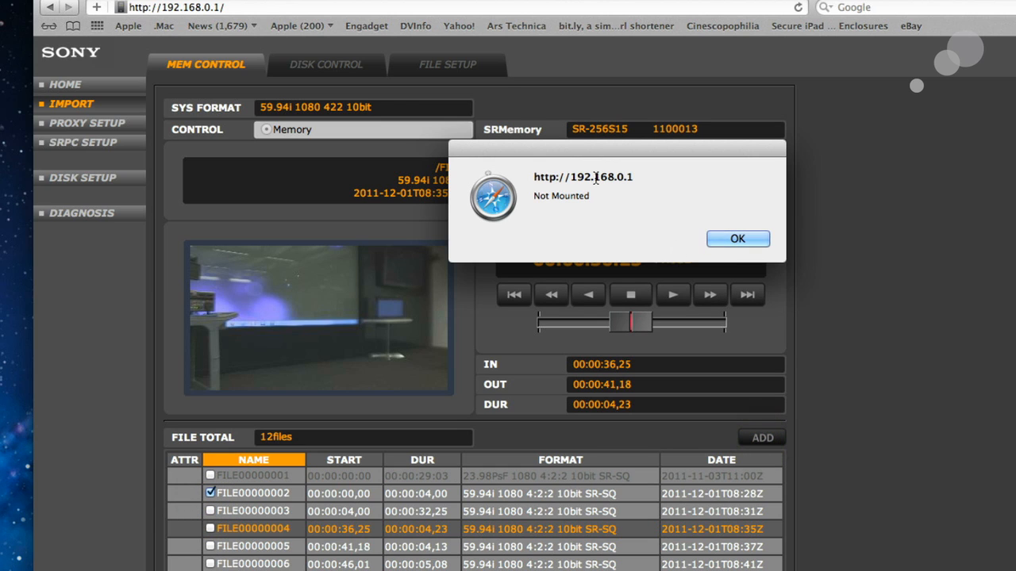
click(736, 239)
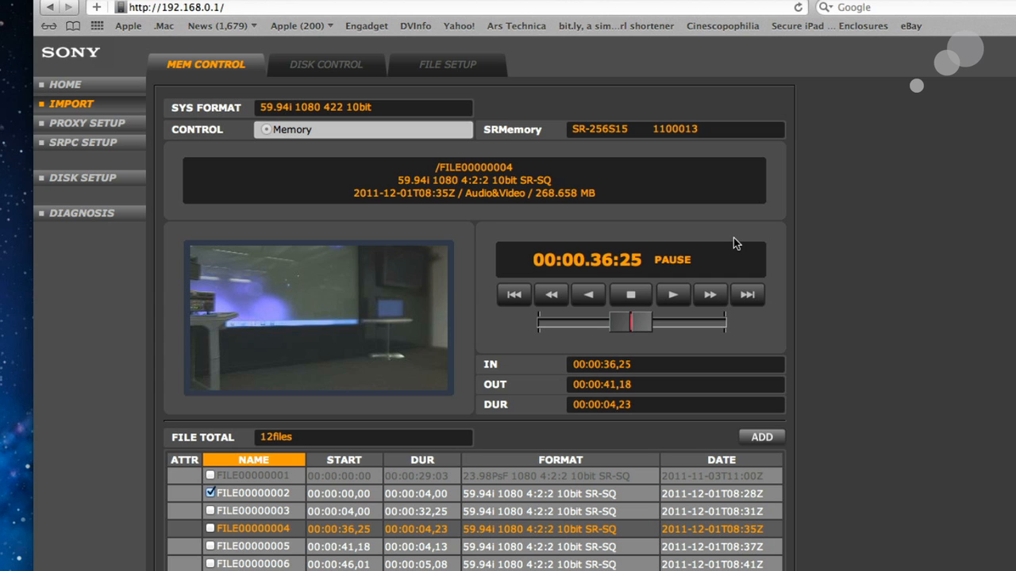
Step: Load FILE00000002 into the import player and move to Proxy Setup
click(211, 493)
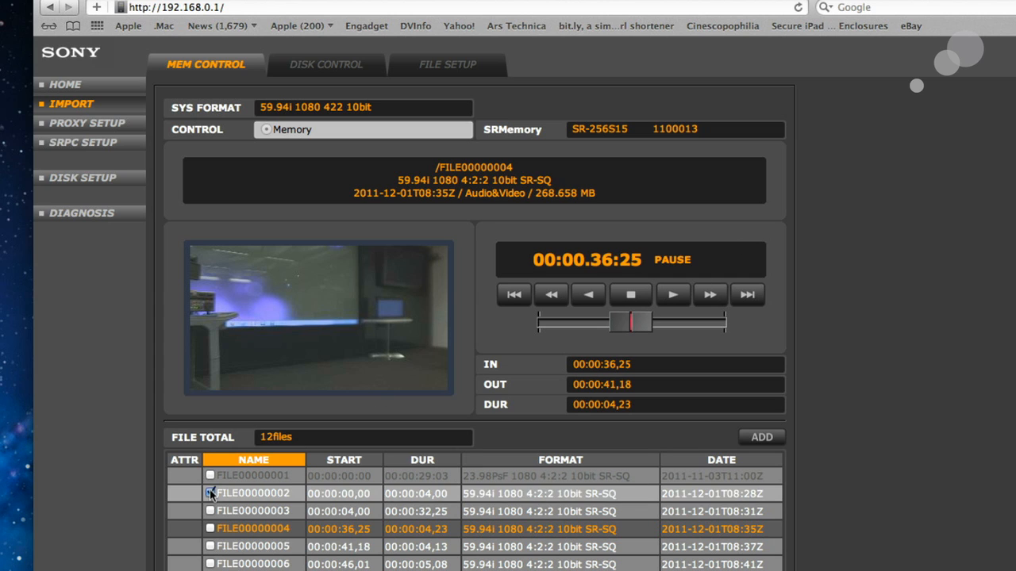
click(253, 492)
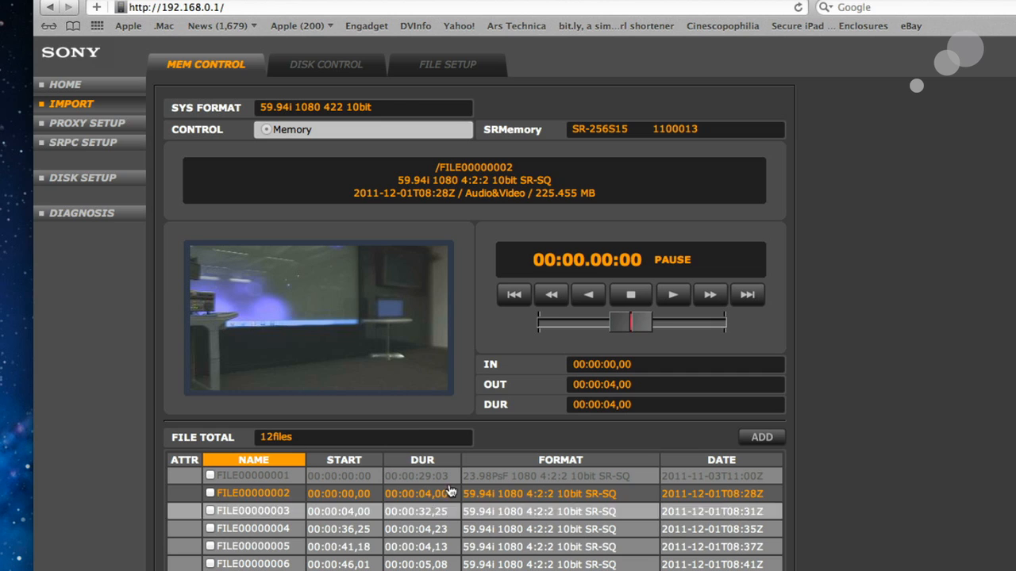
mouse_move(88, 123)
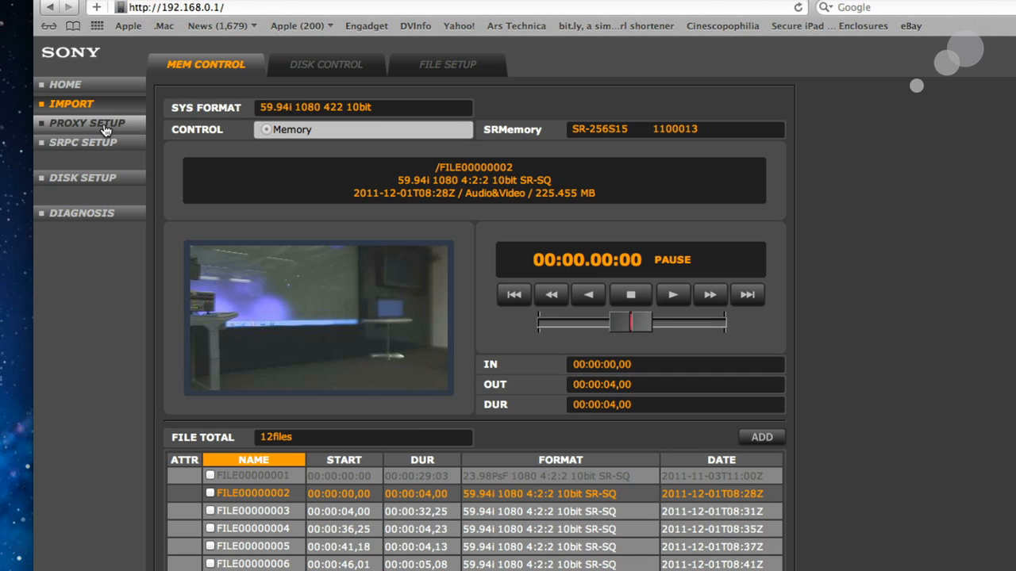
click(86, 123)
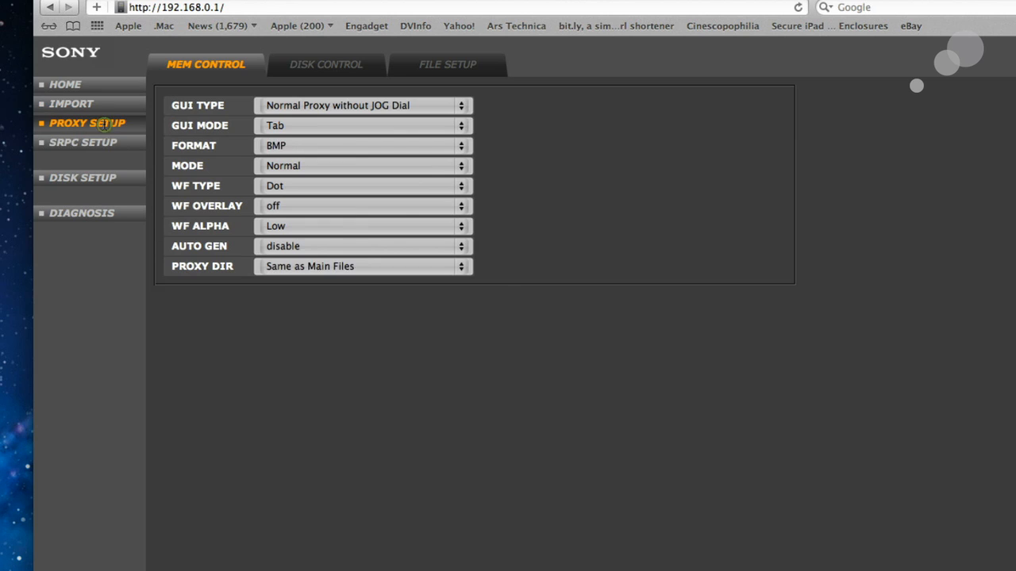
Step: Set the proxy monitor mode to Waveform(Parade) and check it on Home
click(86, 123)
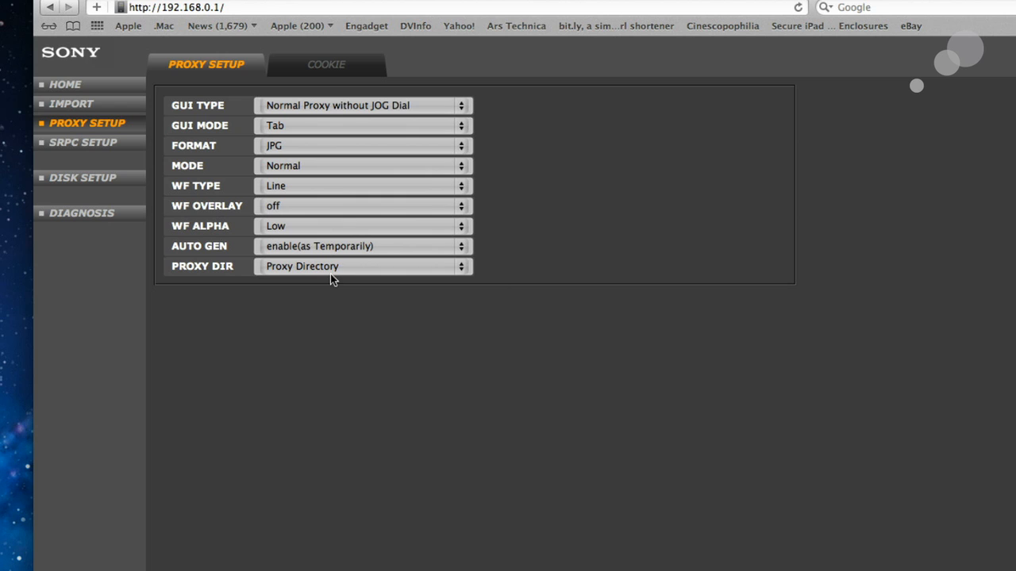
mouse_move(339, 192)
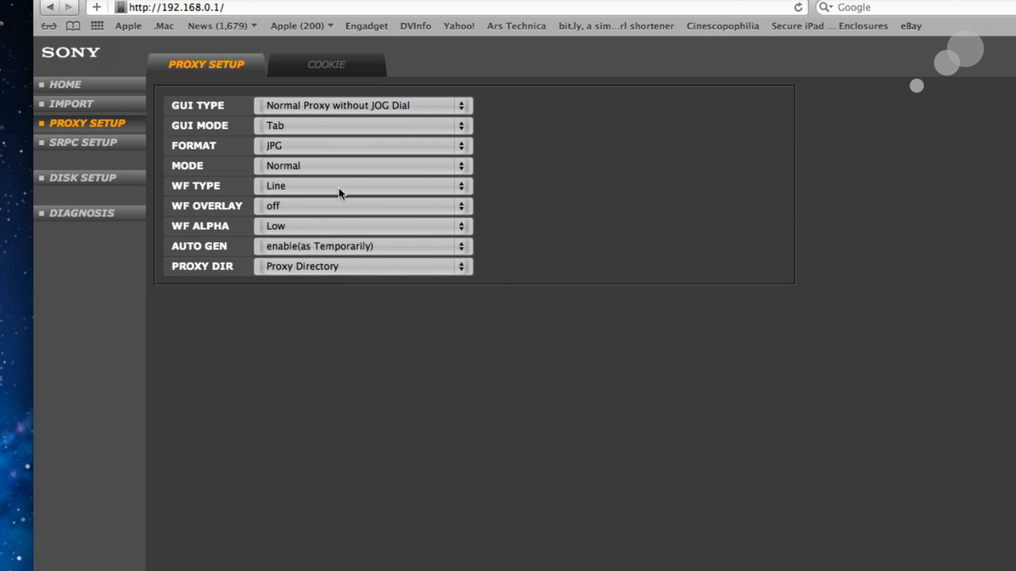
click(362, 165)
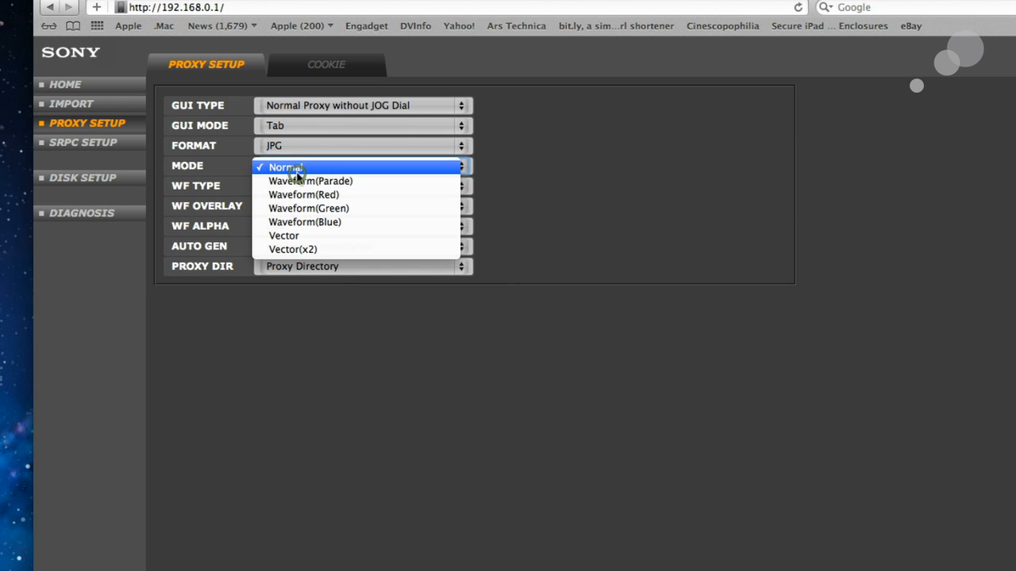
mouse_move(326, 181)
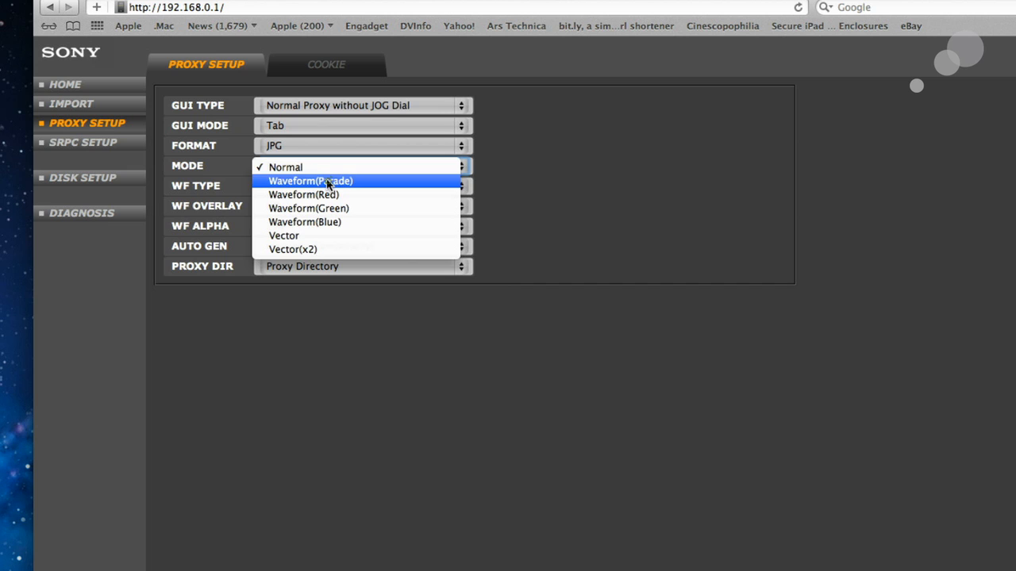
click(65, 84)
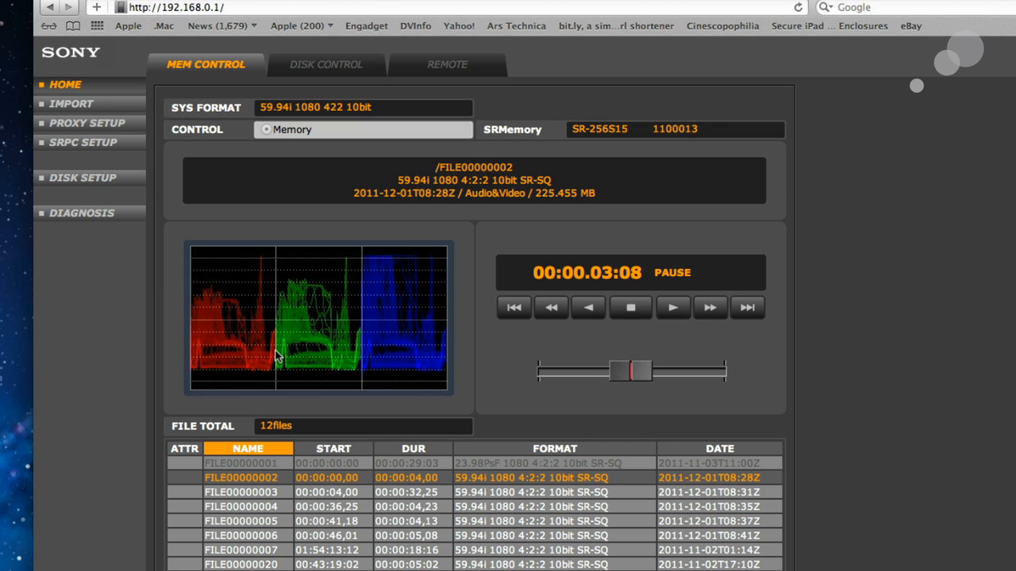
click(87, 123)
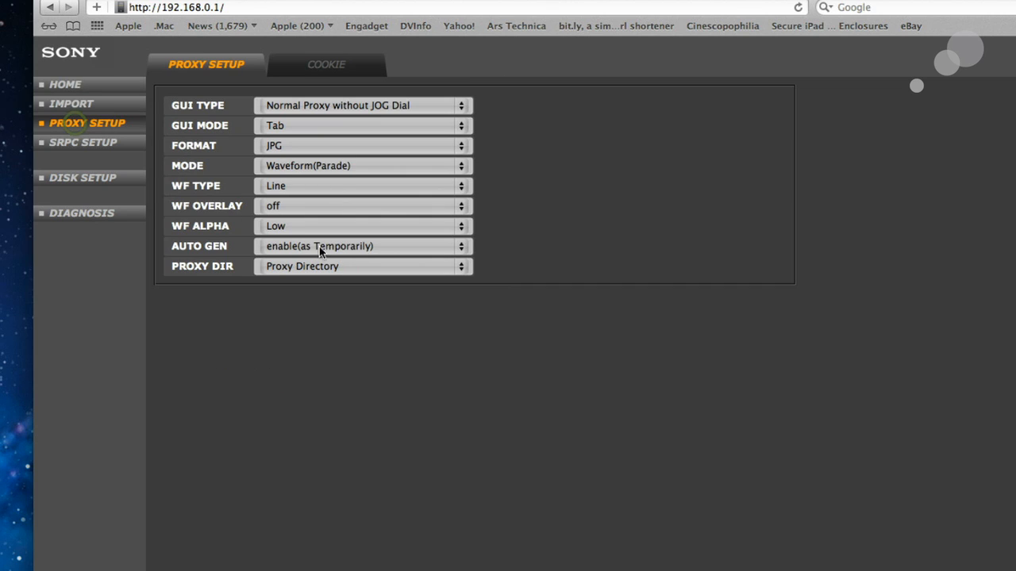
Step: Set the monitor mode to Vector, then play and stop FILE00000002 as a vectorscope
click(361, 165)
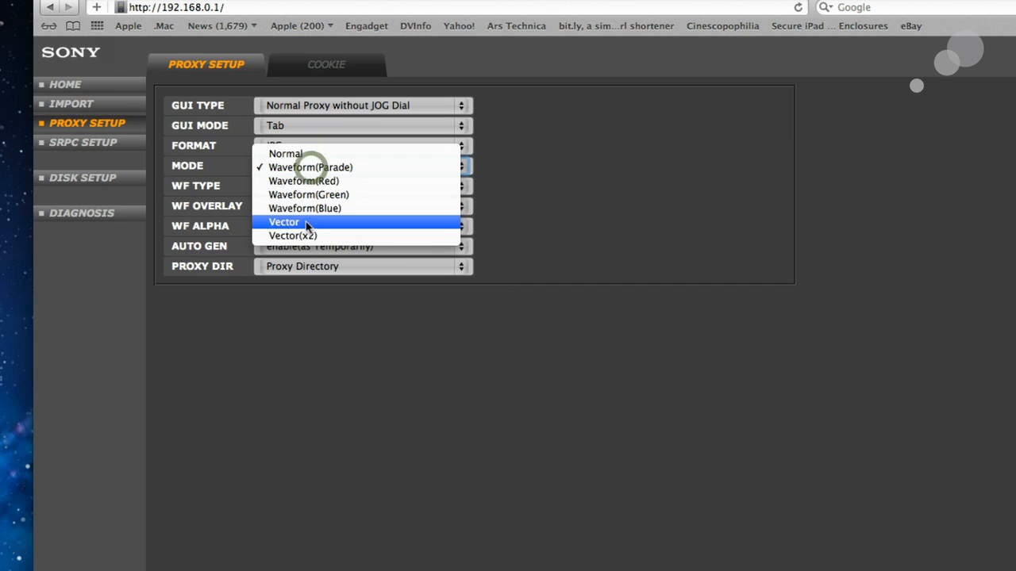
click(65, 84)
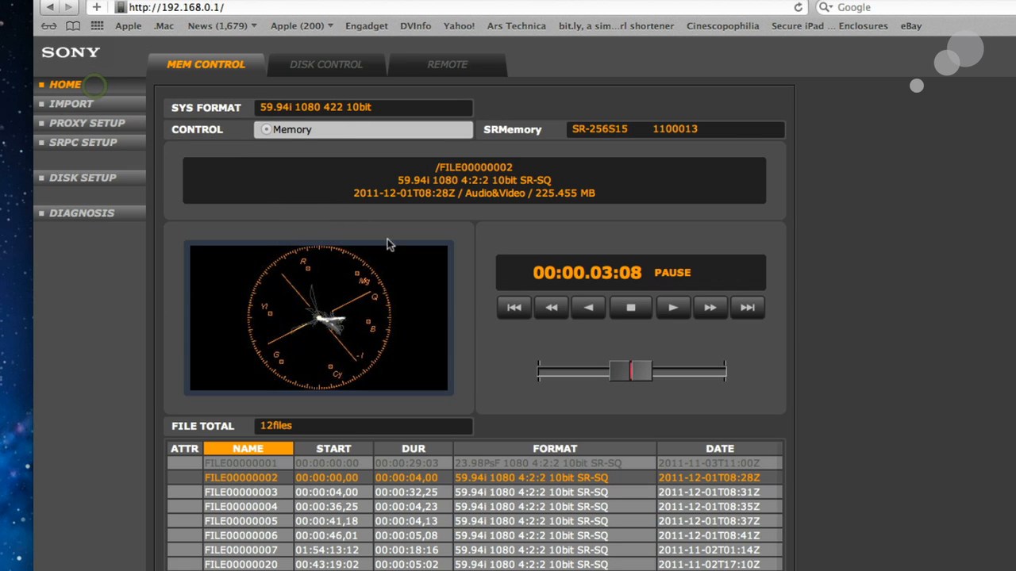
click(672, 308)
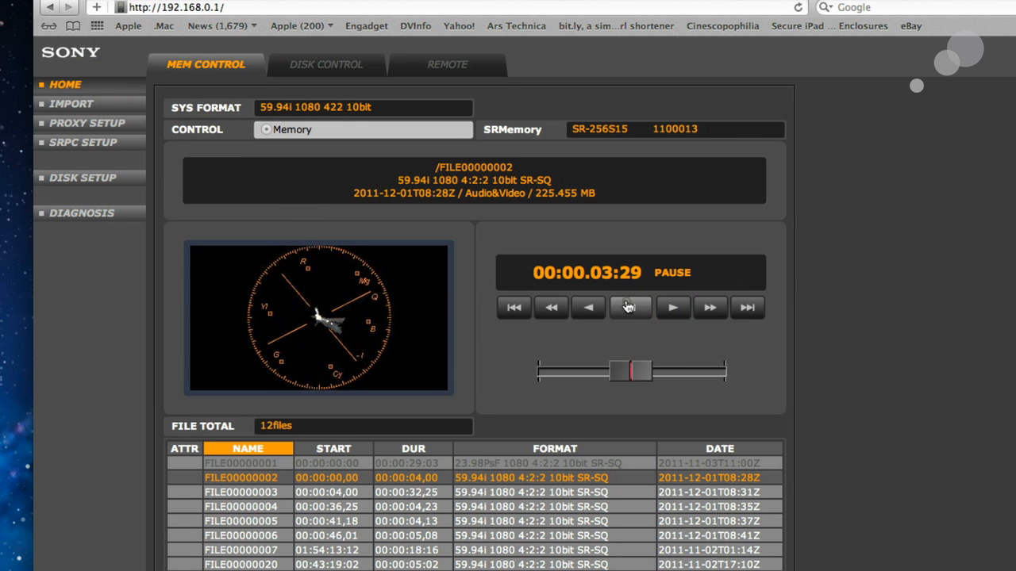
click(630, 307)
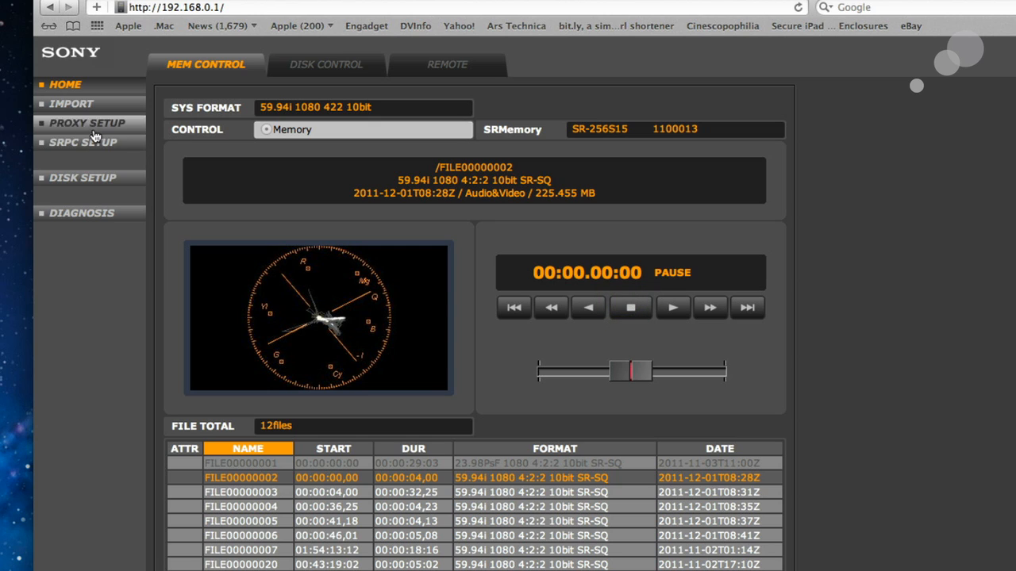
Step: Set the proxy setup monitor mode back to Normal
click(87, 123)
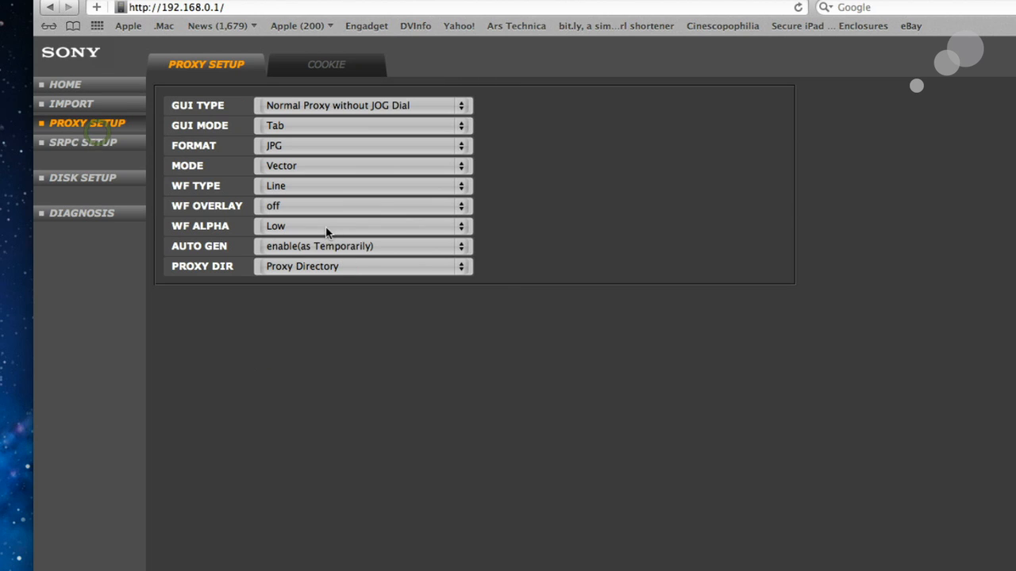
mouse_move(293, 135)
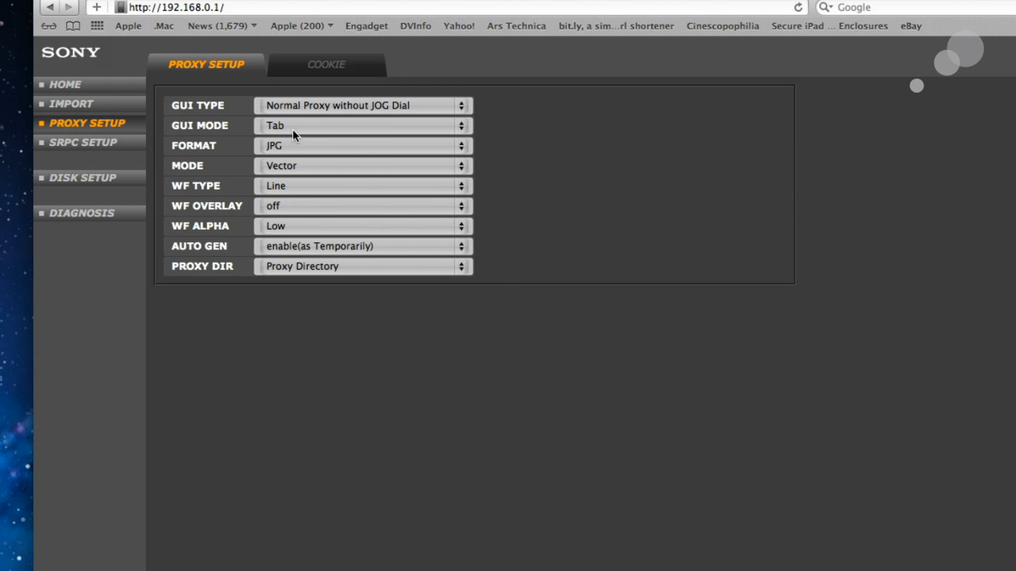
click(363, 165)
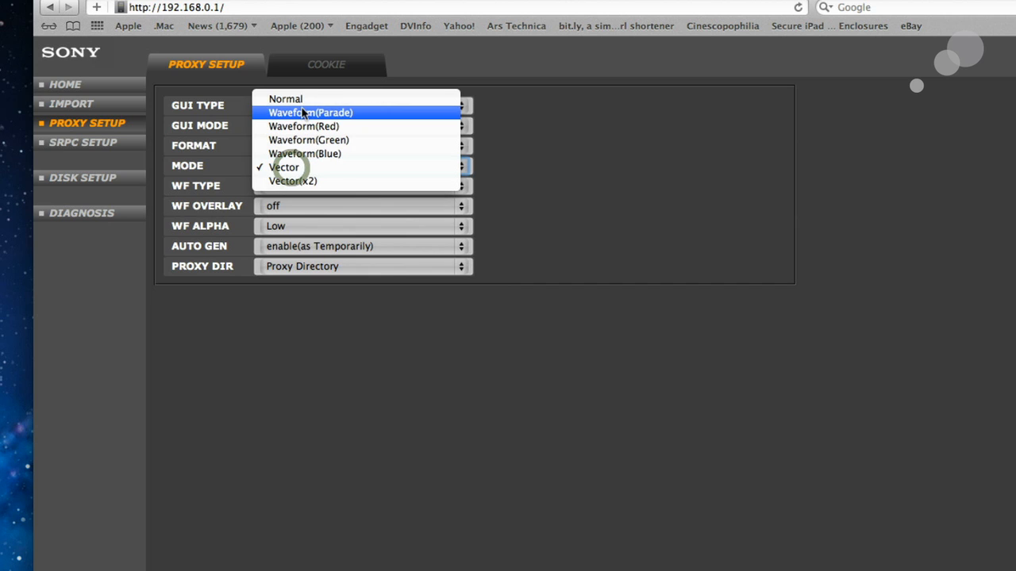
click(286, 98)
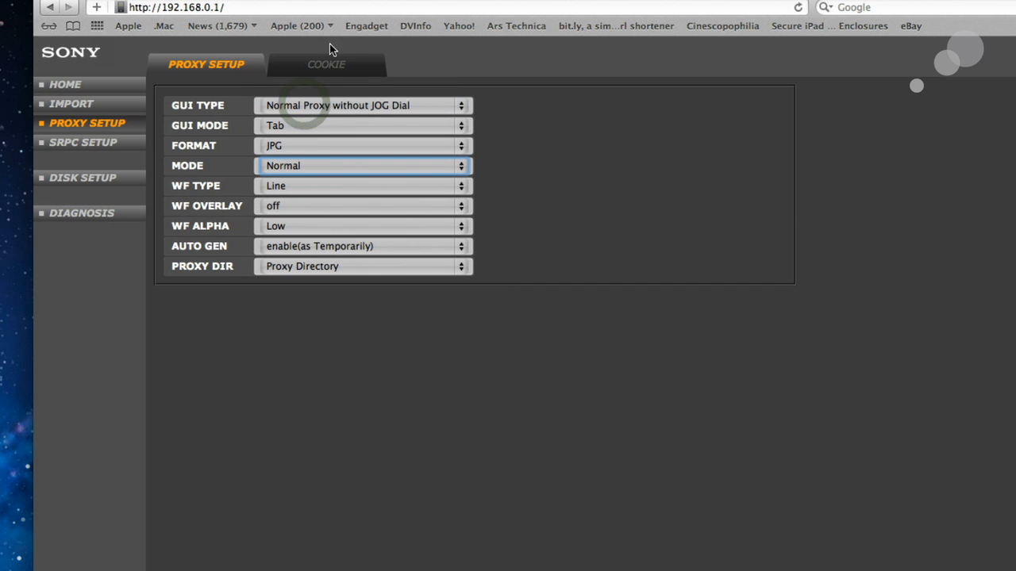
mouse_move(123, 154)
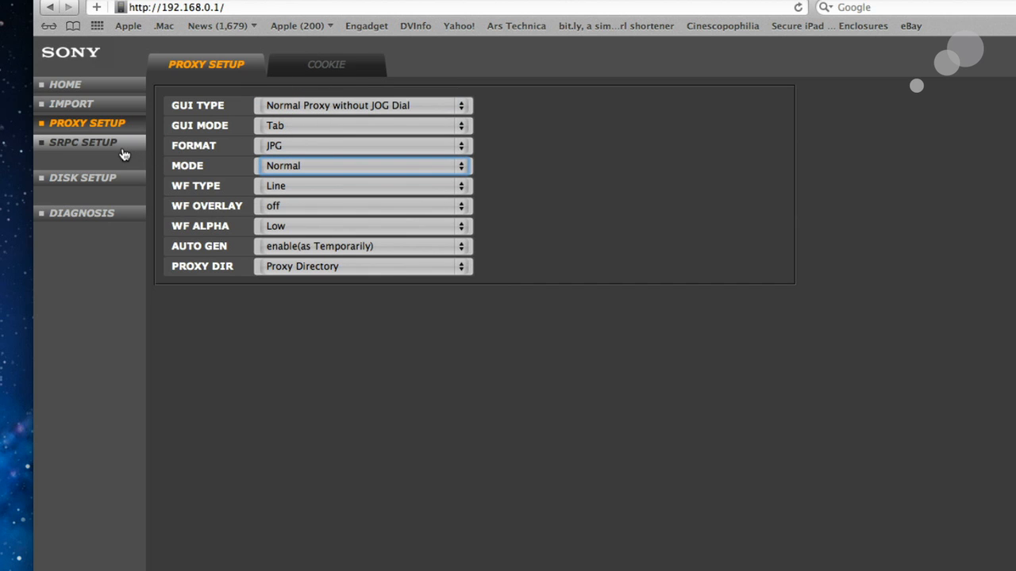
mouse_move(119, 154)
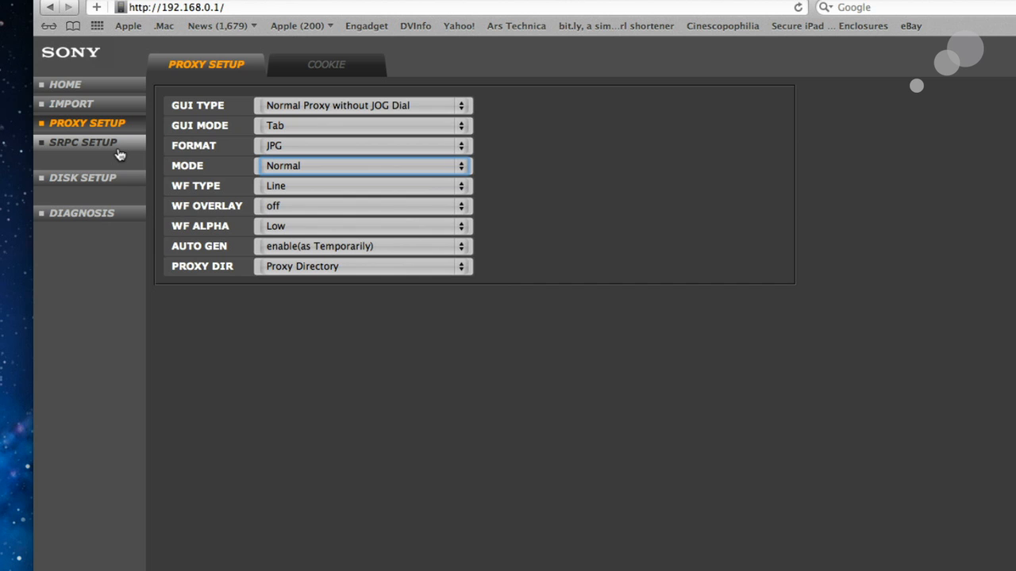
Step: On SRPC Setup > Monitor, keep 2: Linear as the monitor LUT
click(83, 142)
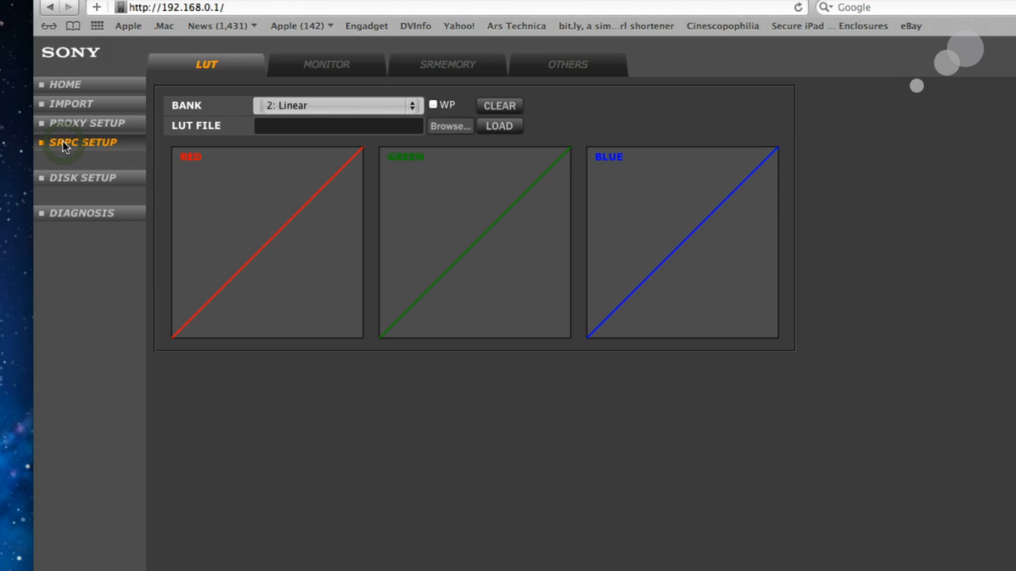
mouse_move(633, 253)
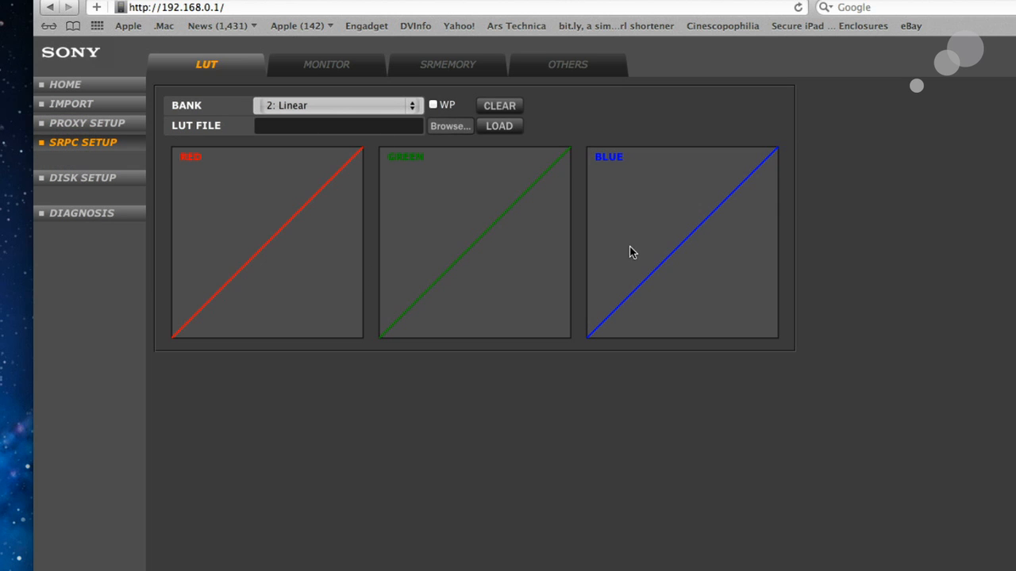
mouse_move(224, 226)
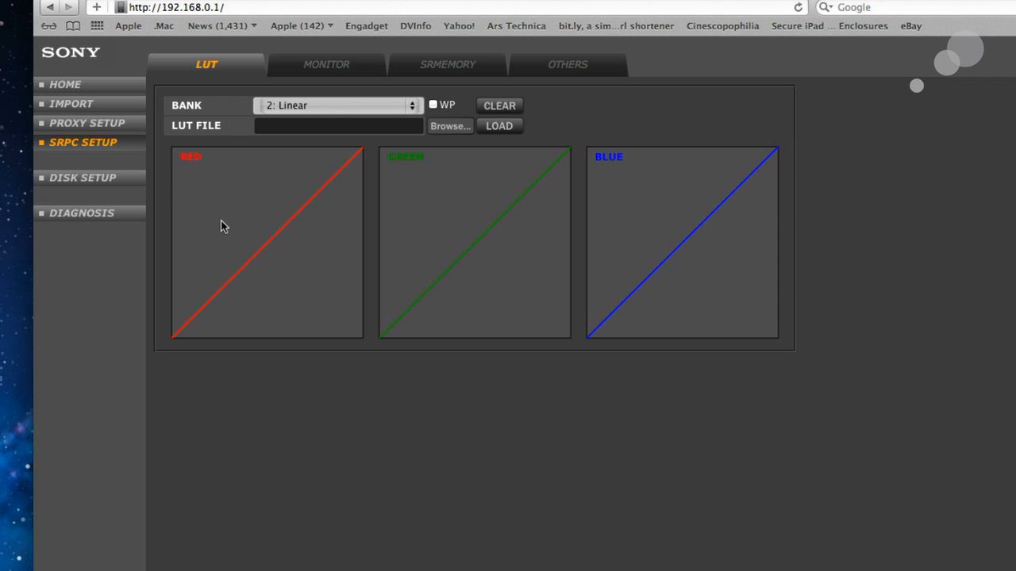
mouse_move(288, 211)
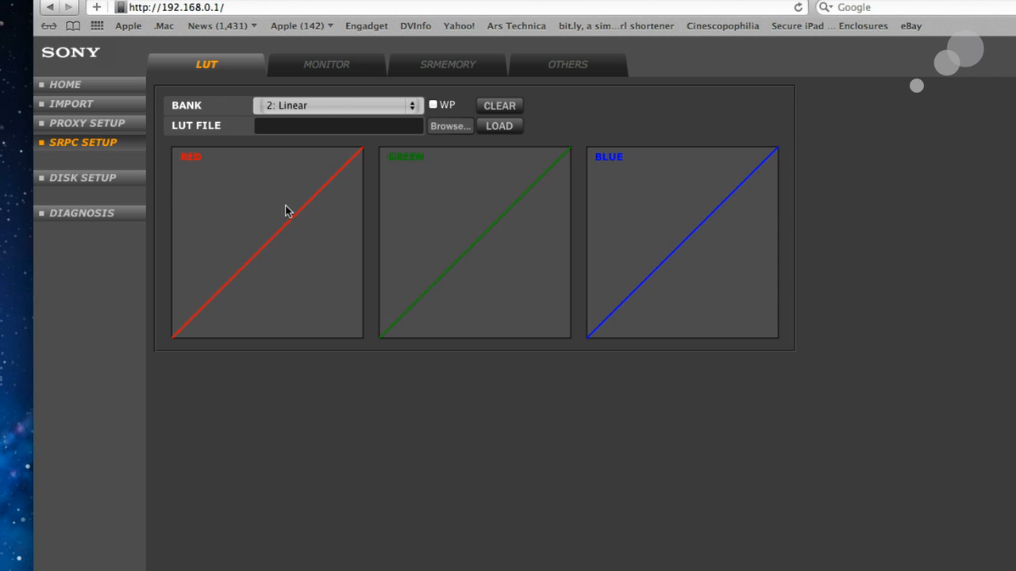
mouse_move(435, 128)
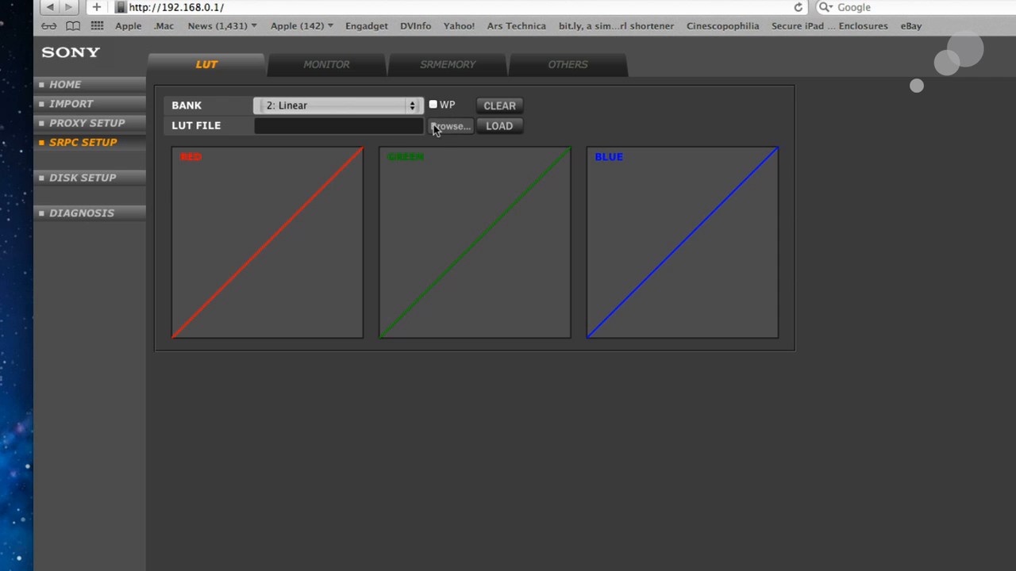
click(326, 64)
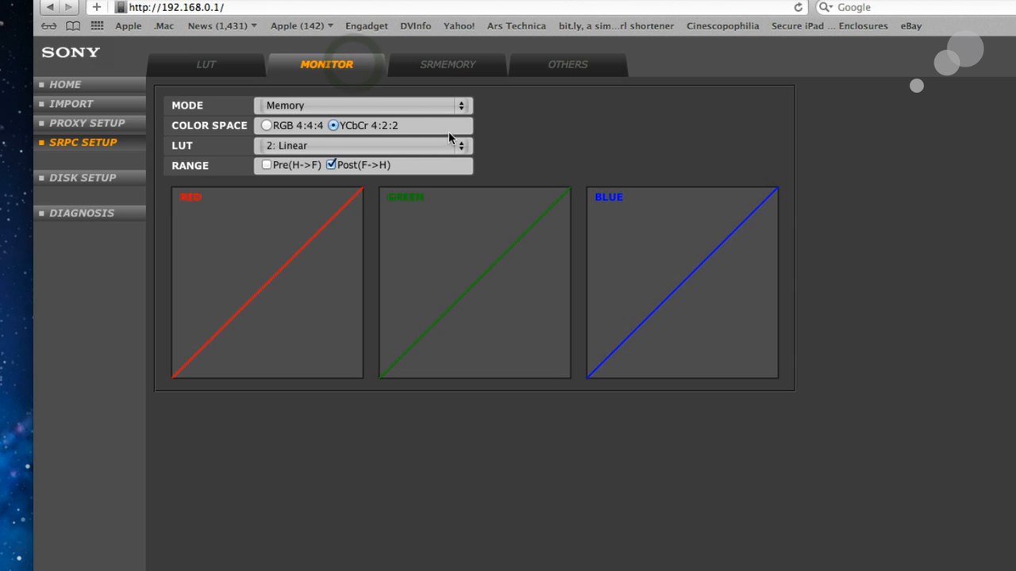
click(362, 145)
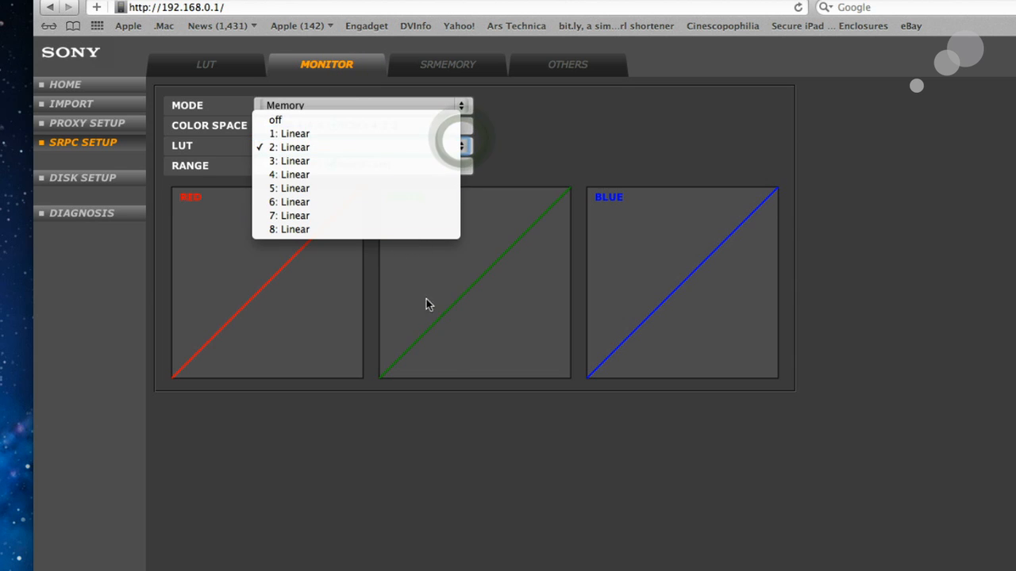
click(289, 146)
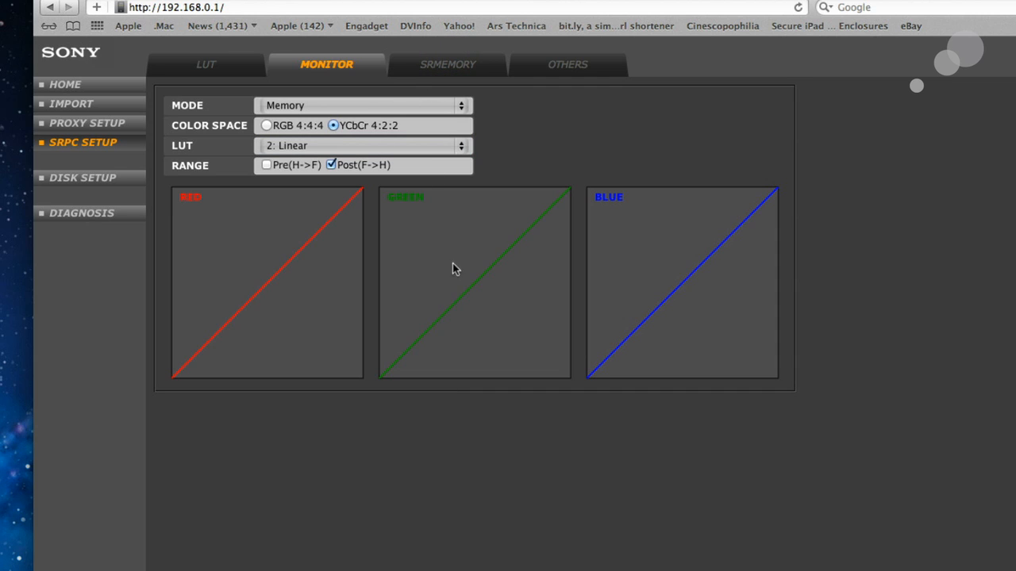
mouse_move(368, 315)
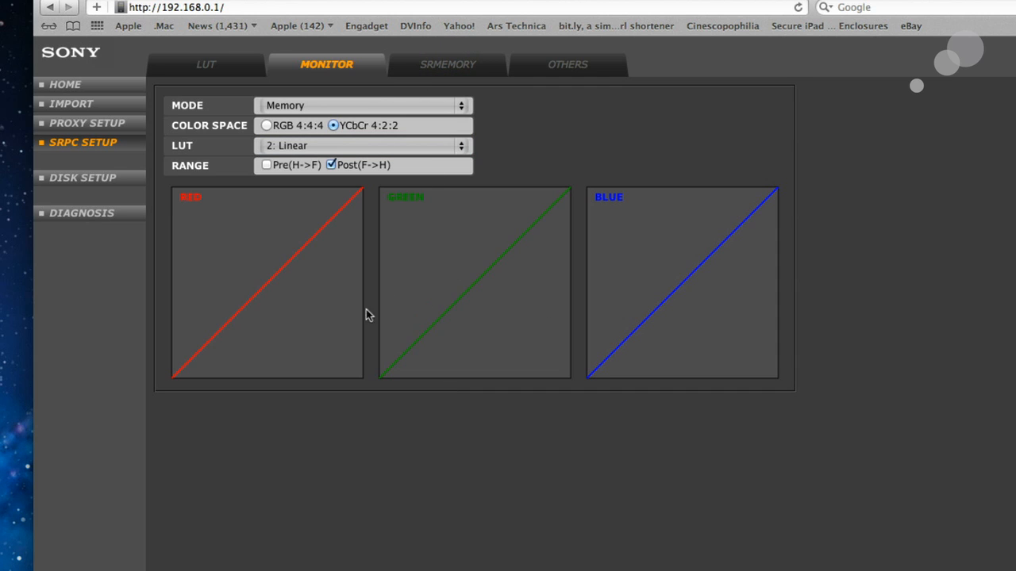
Step: Check the SRMEMORY tab, then view the LUT bank page showing bank 2 curves
click(447, 65)
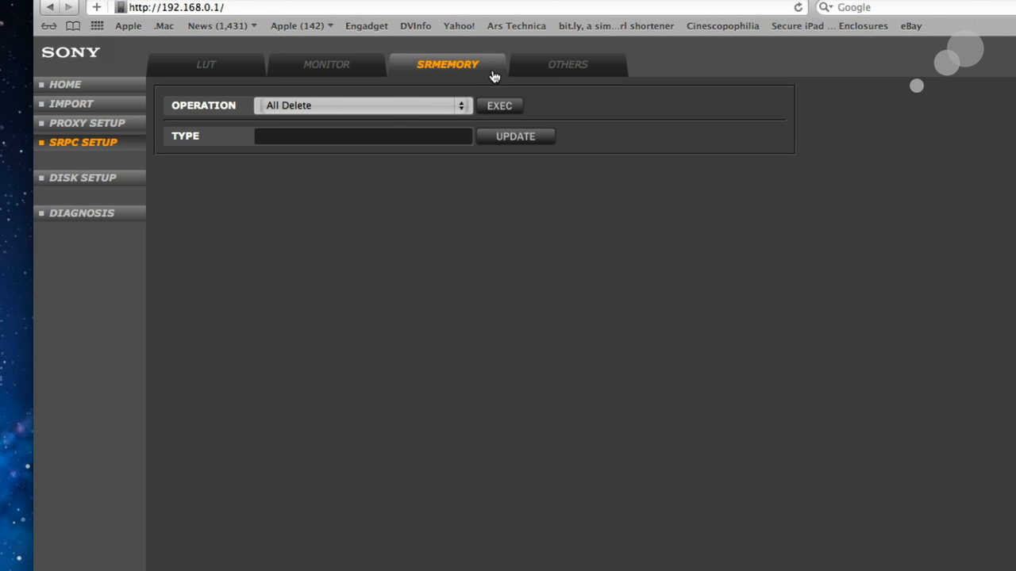
click(326, 64)
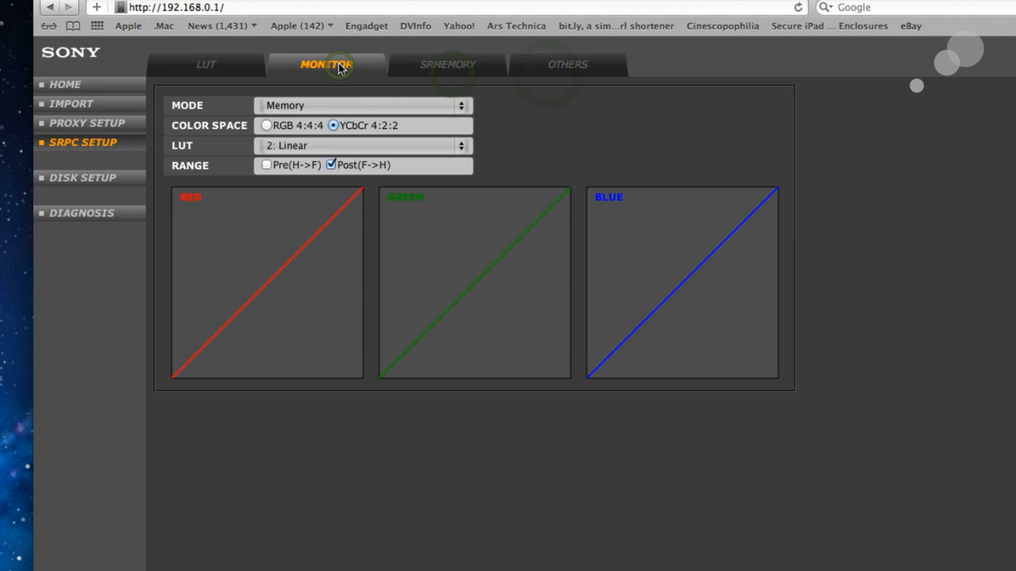
mouse_move(206, 64)
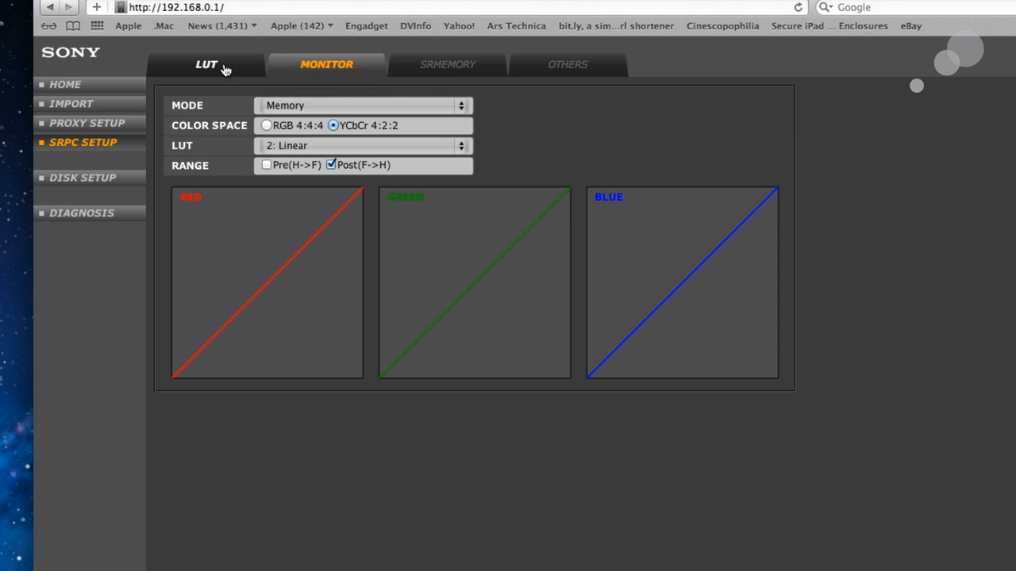
click(206, 64)
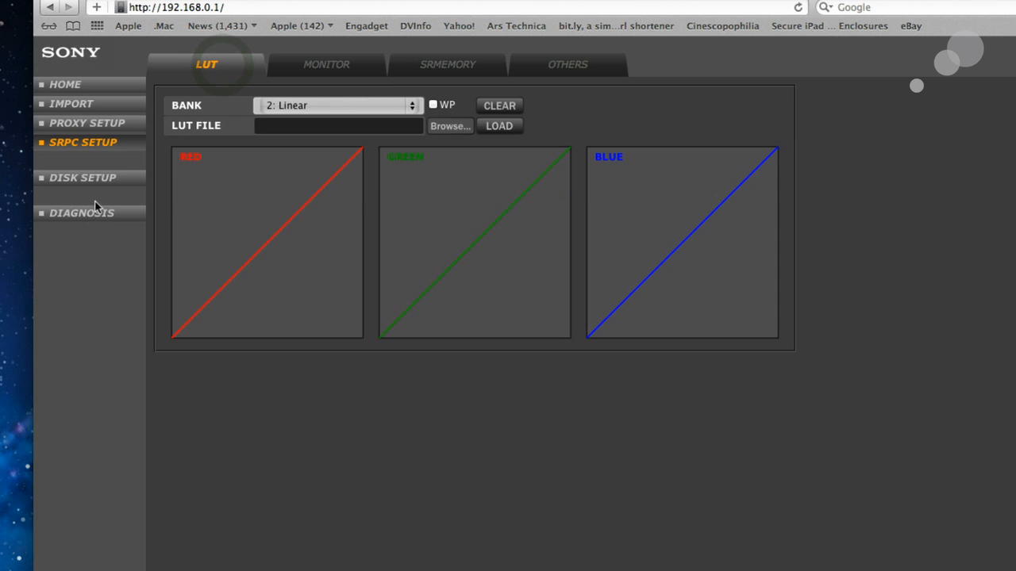
Step: View the Disk Setup NFSv3 mount settings for server 192.168.0.2
click(83, 177)
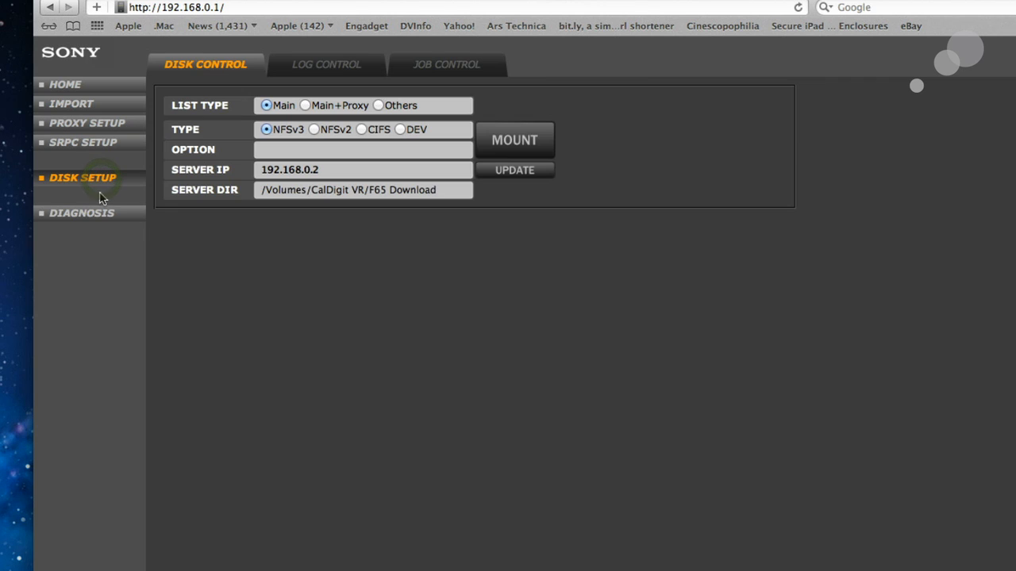
mouse_move(153, 182)
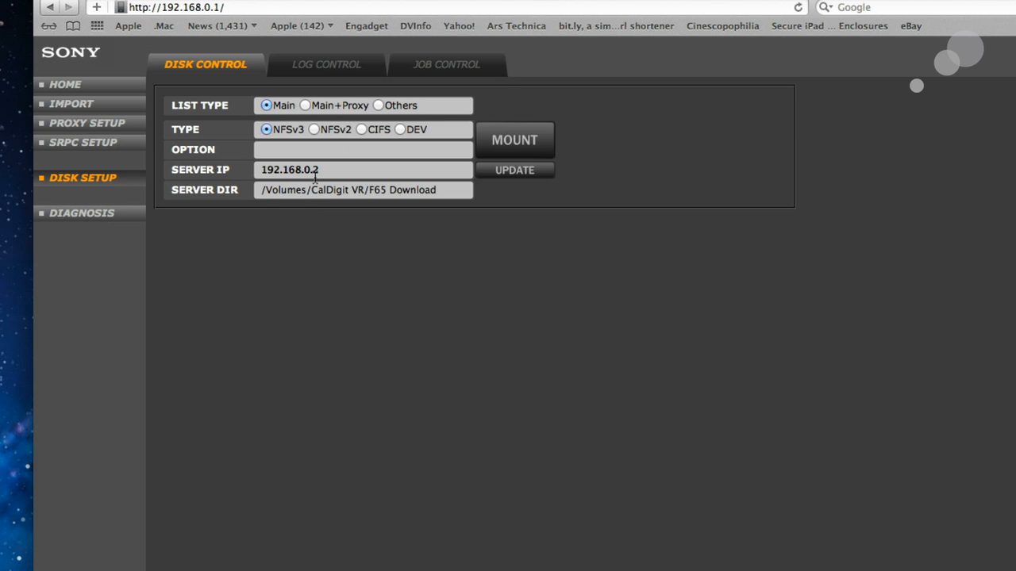
mouse_move(268, 84)
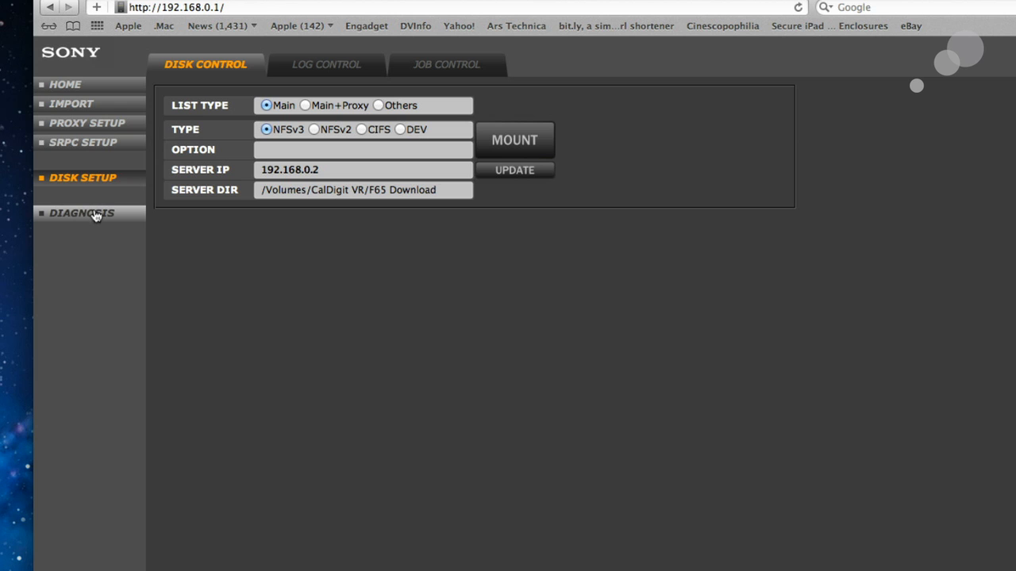
Step: In Diagnosis system format, choose 23PsF 1080 4:2:2 YCbCr 10bit as next format
click(82, 213)
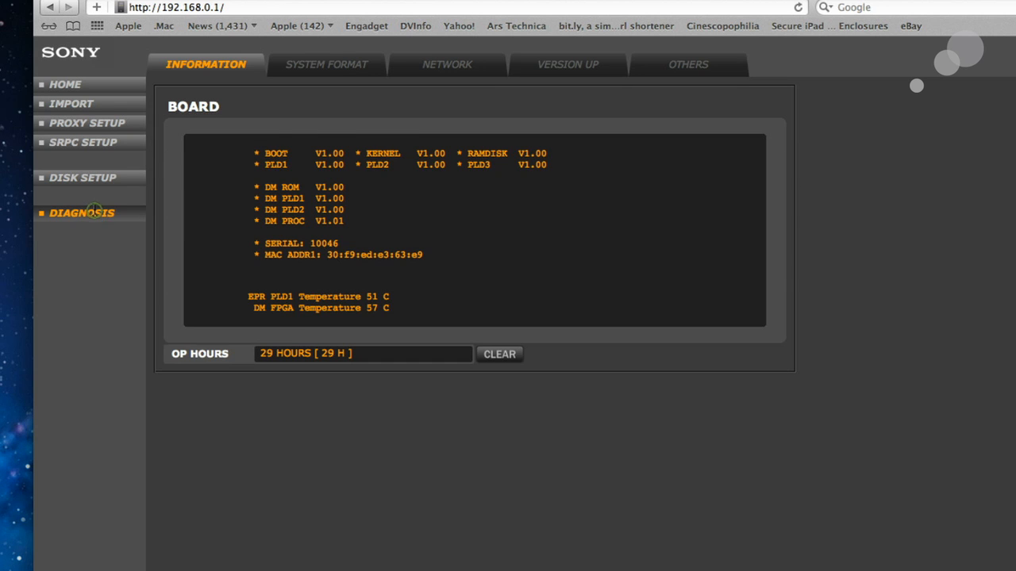
click(326, 64)
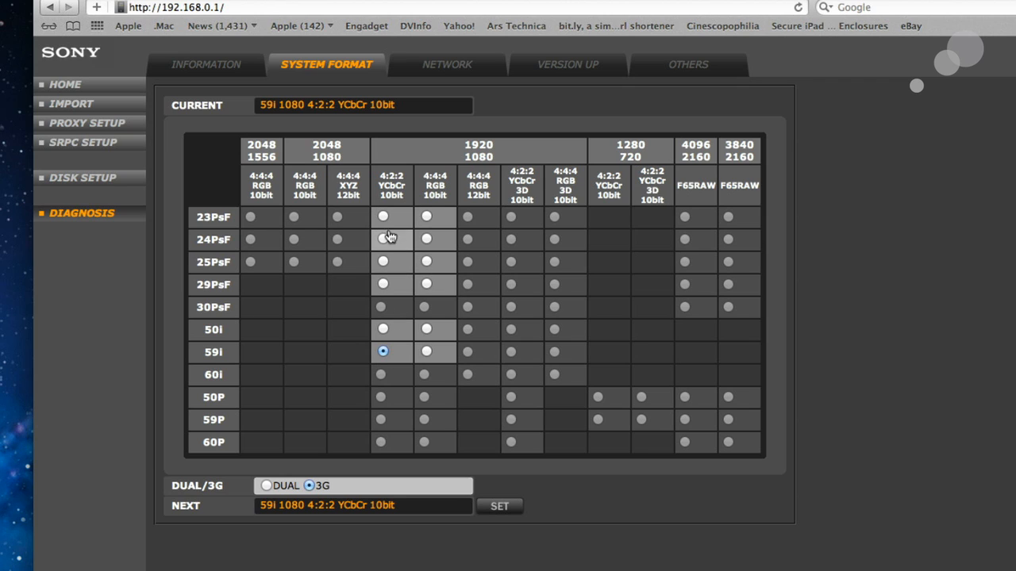
click(382, 216)
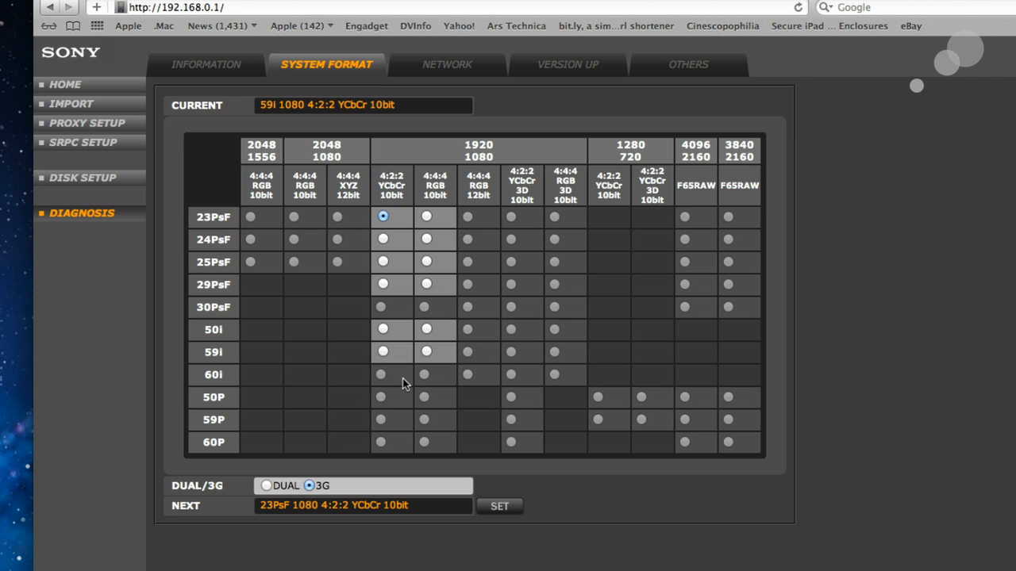
mouse_move(183, 100)
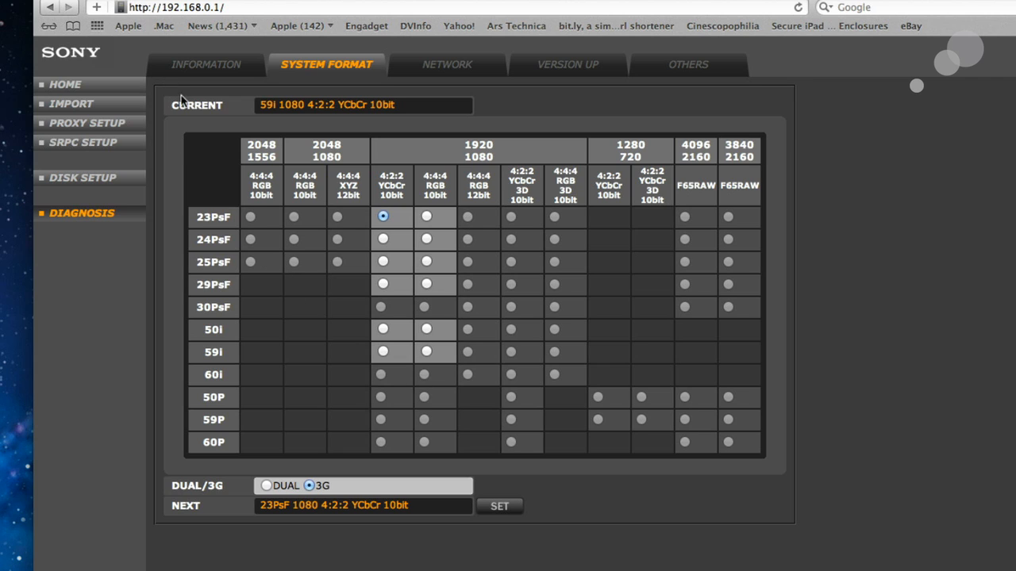
mouse_move(310, 222)
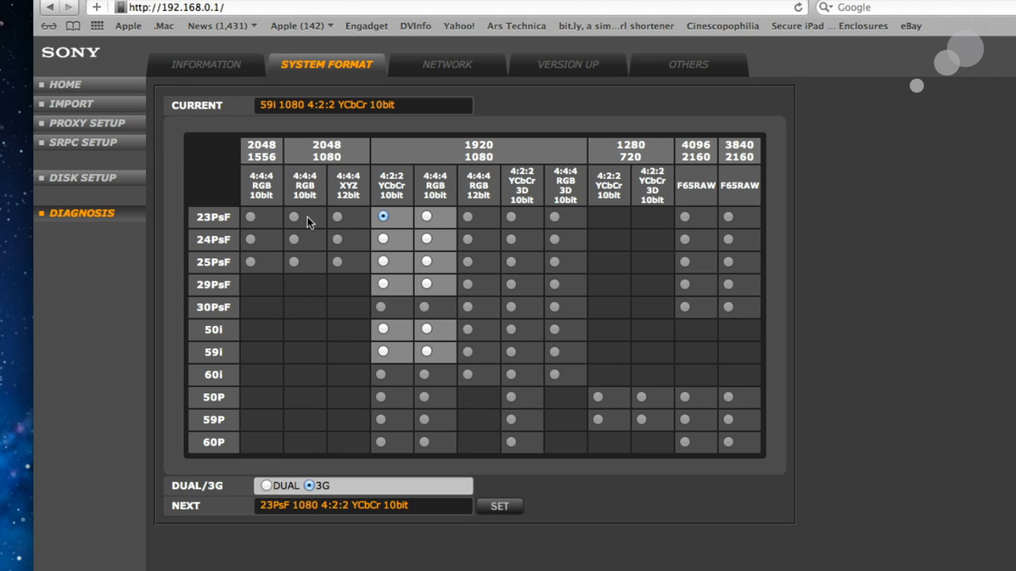
Step: Tour the Network, Version Up and Information tabs, then return Home
click(447, 64)
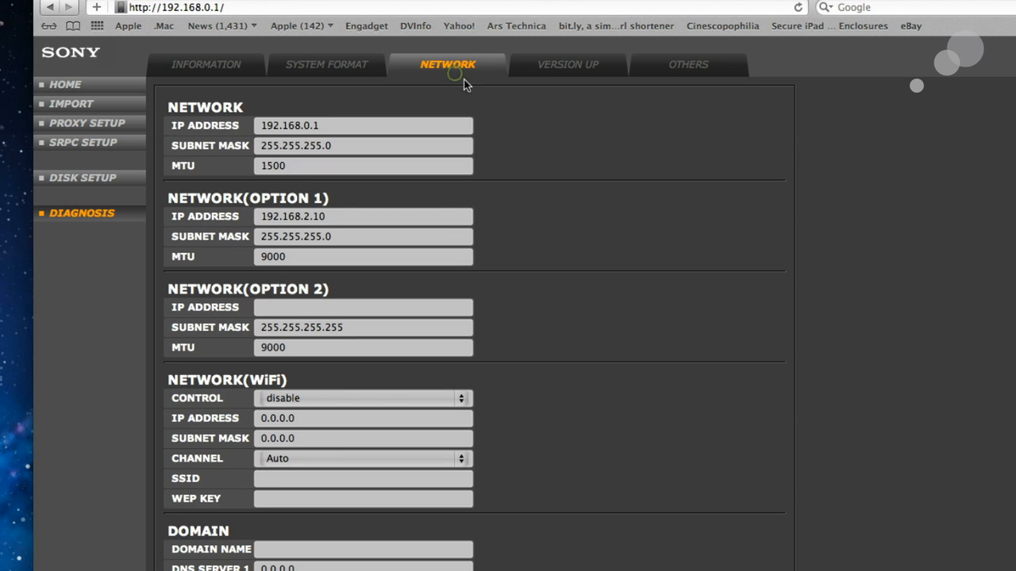
mouse_move(324, 493)
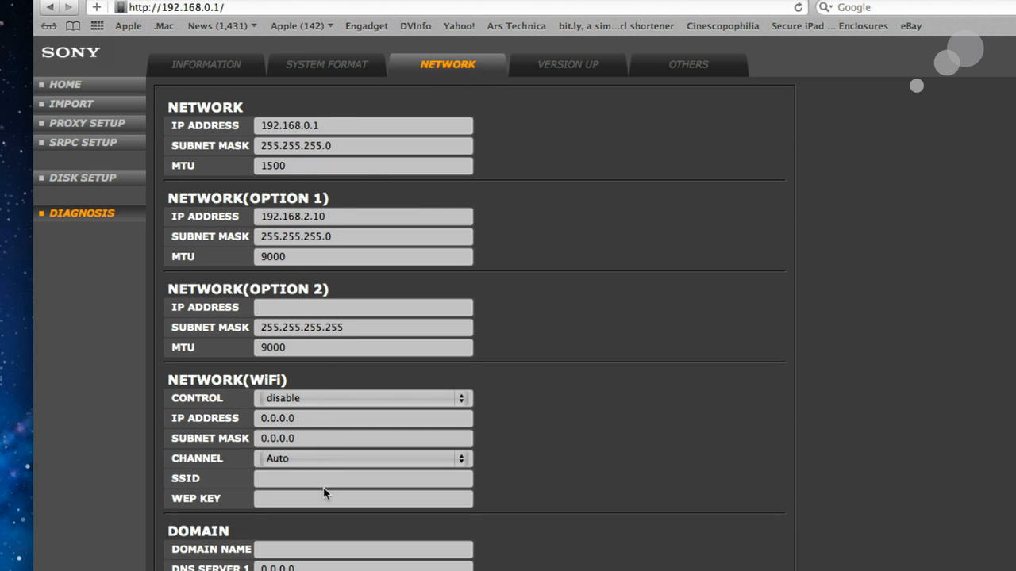
mouse_move(307, 367)
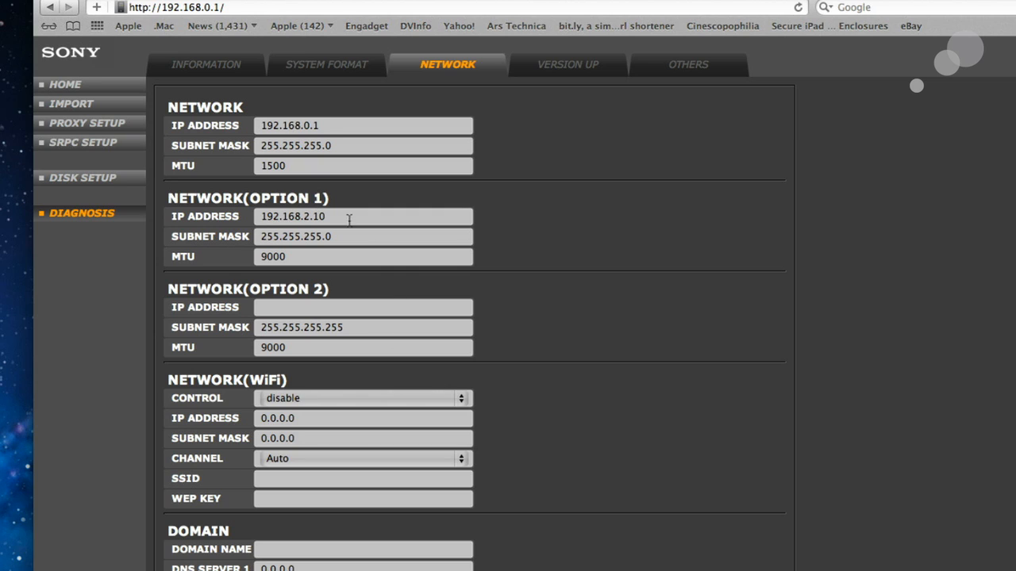
mouse_move(246, 470)
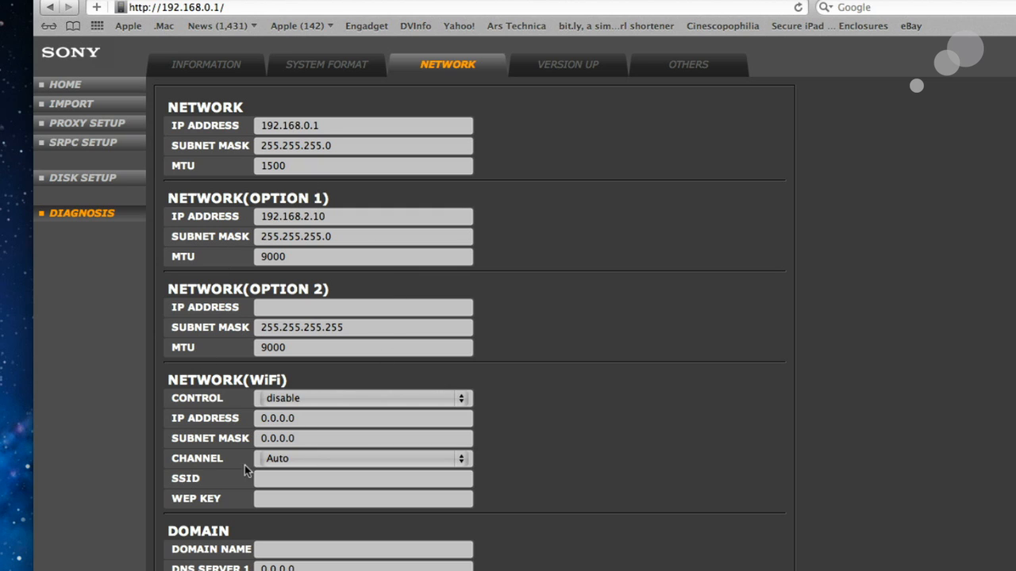
mouse_move(389, 395)
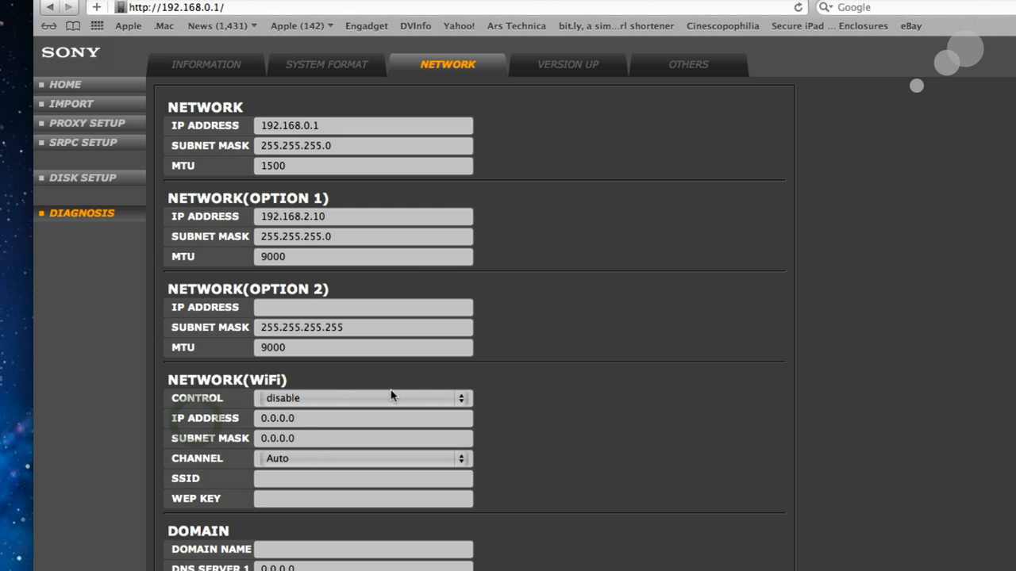
click(568, 65)
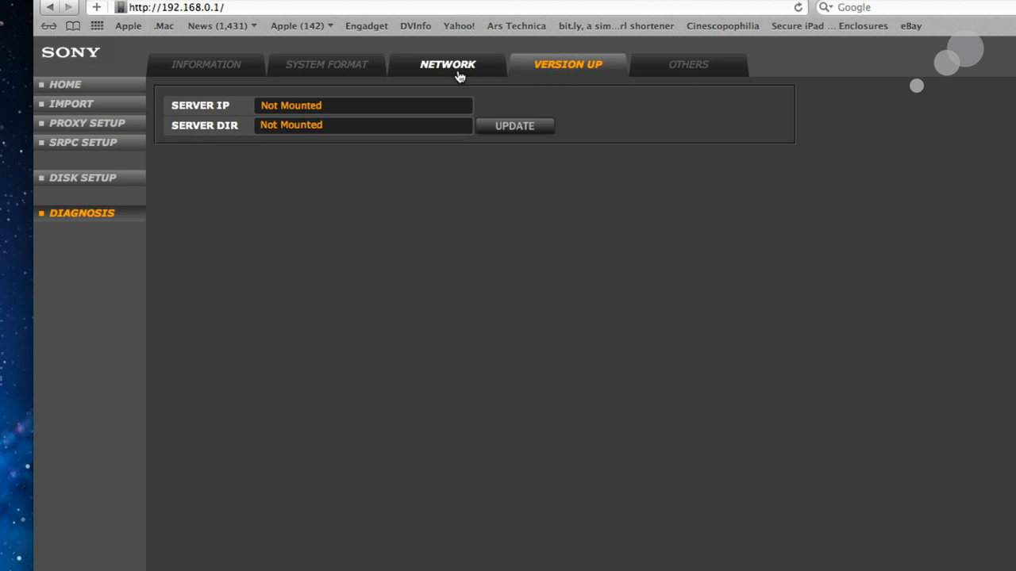
click(205, 64)
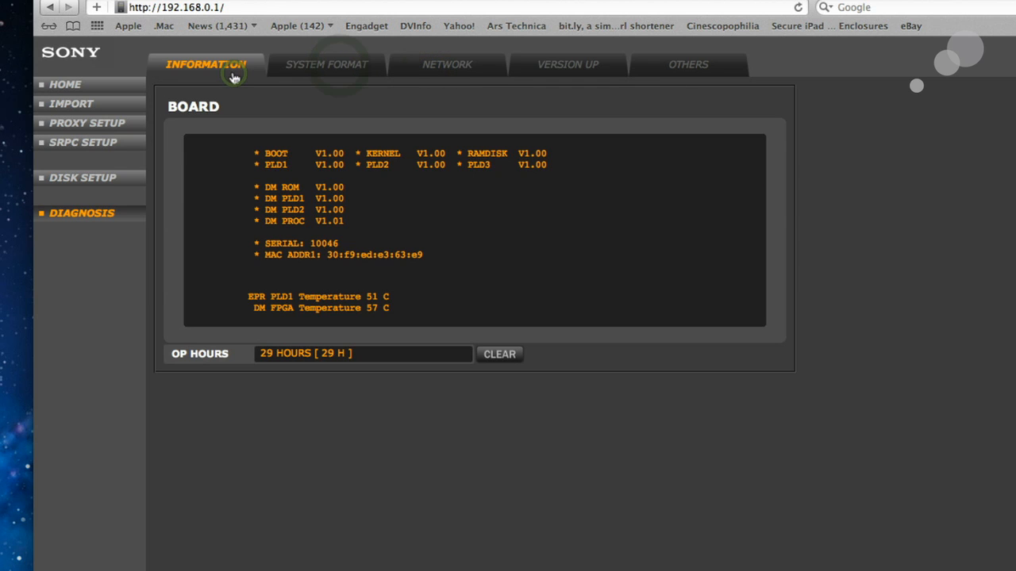
click(65, 84)
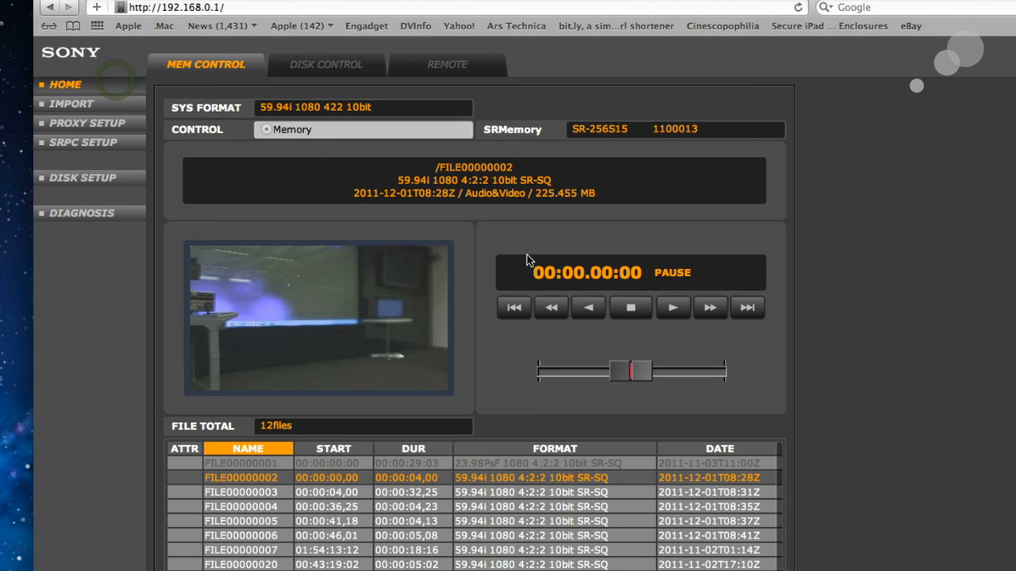
mouse_move(630, 347)
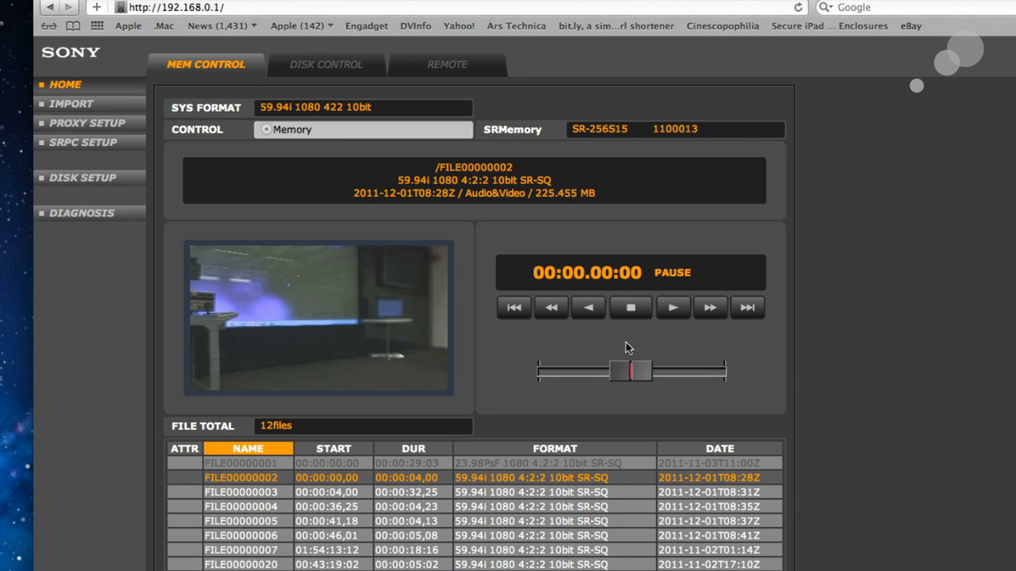